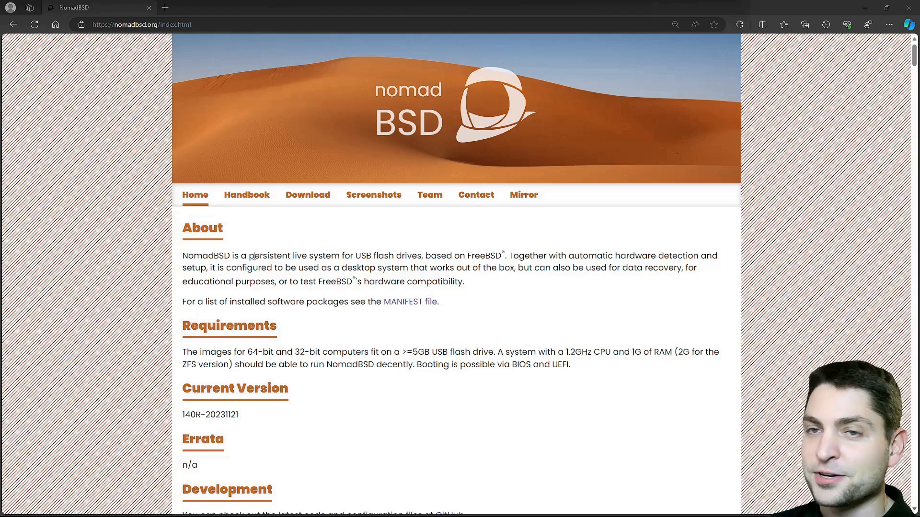
mouse_move(438, 238)
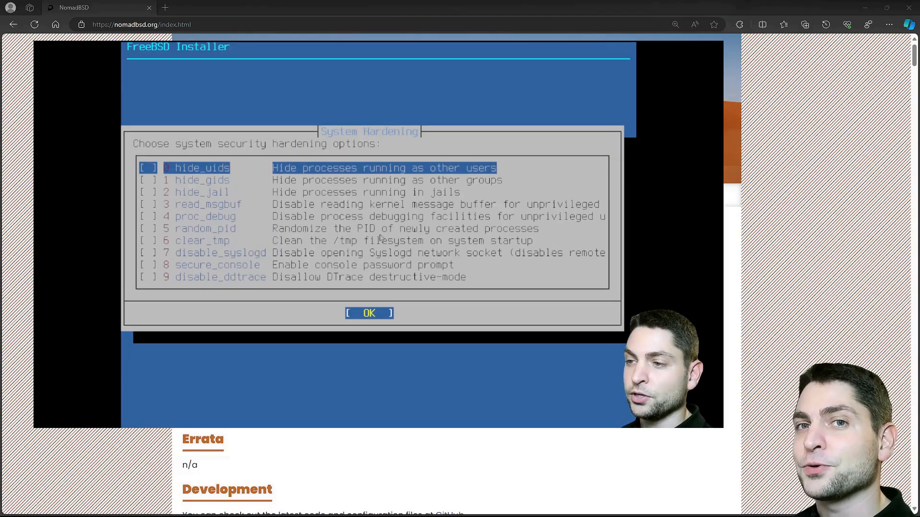
Step: Navigate the NomadBSD site to its Handbook page
left_click(369, 312)
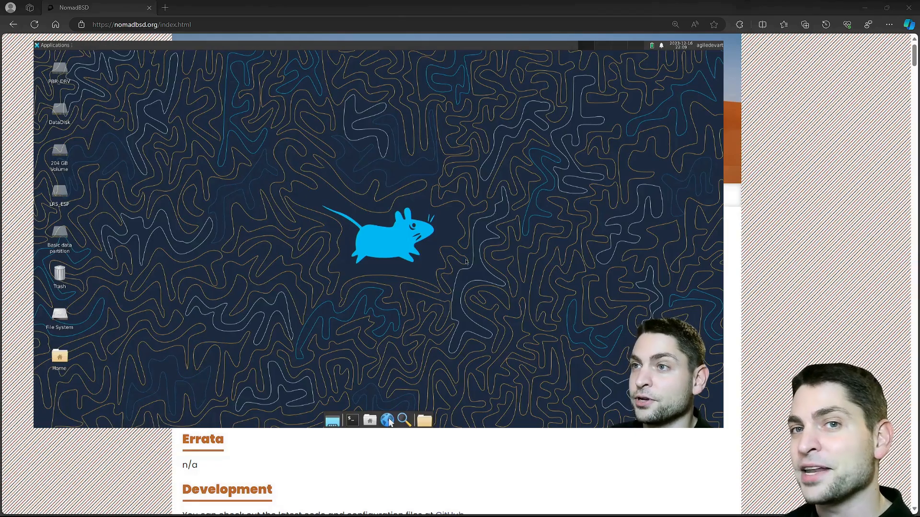
left_click(369, 420)
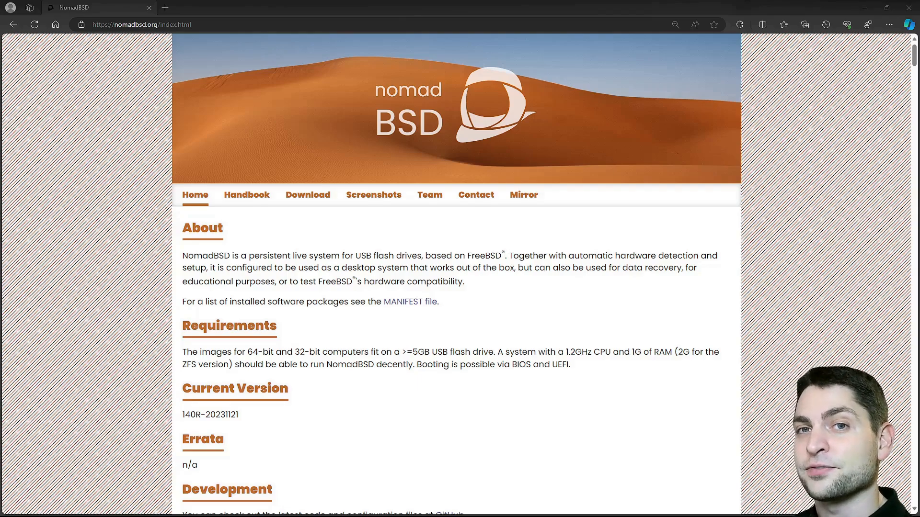
mouse_move(423, 326)
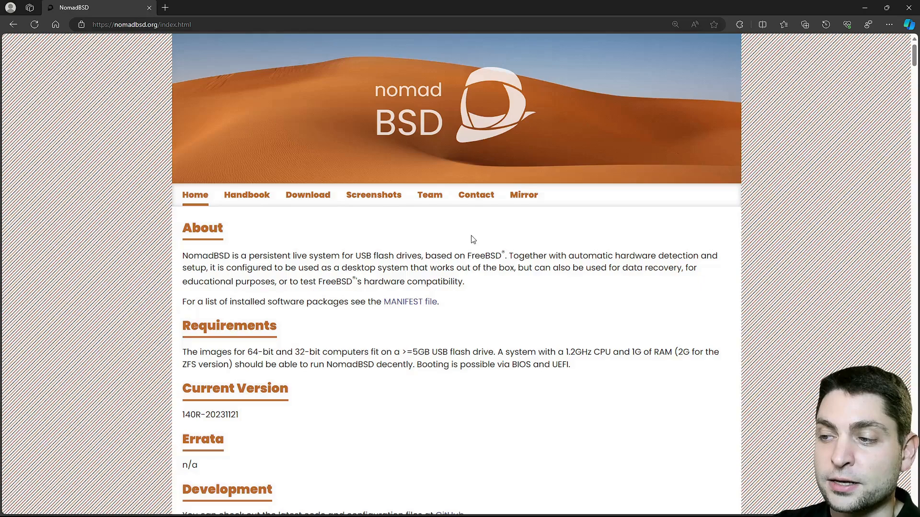
mouse_move(500, 289)
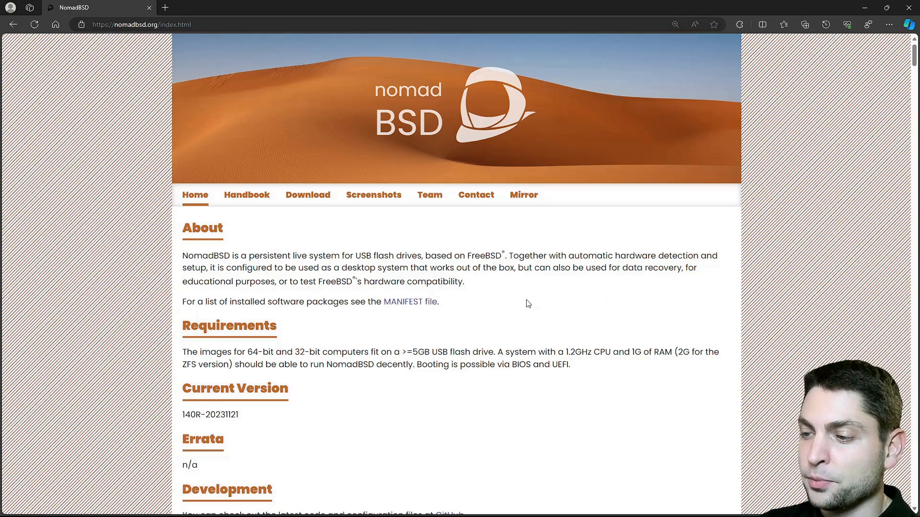
mouse_move(443, 346)
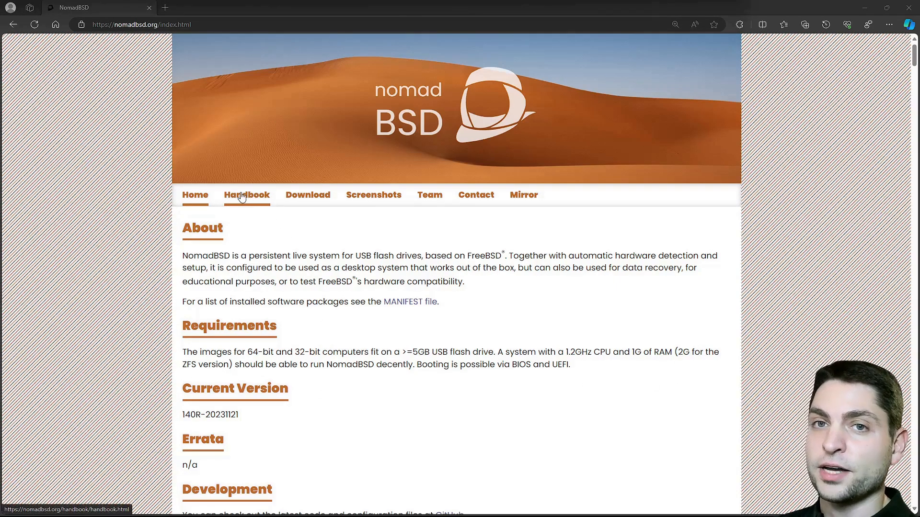
left_click(246, 194)
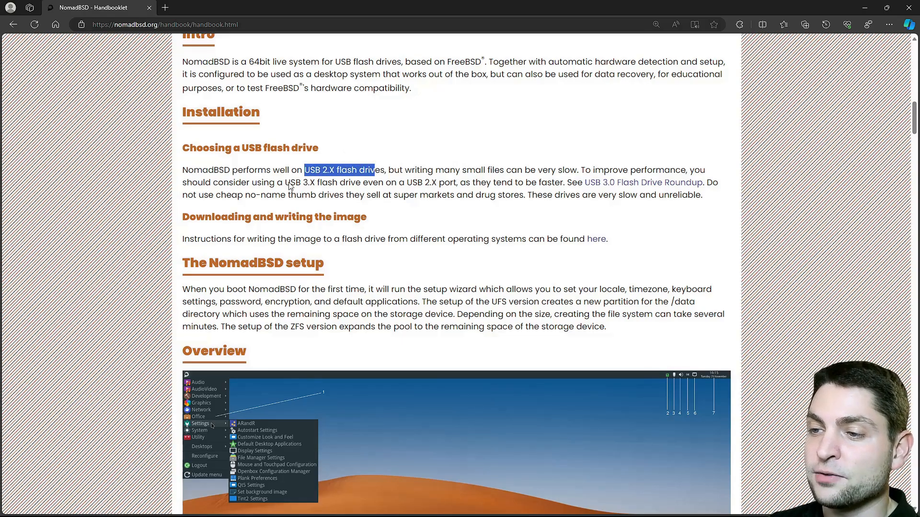
Step: Read the Installation section, marking the USB 3.X flash drive and UFS version phrases
left_click_drag(284, 182, 362, 182)
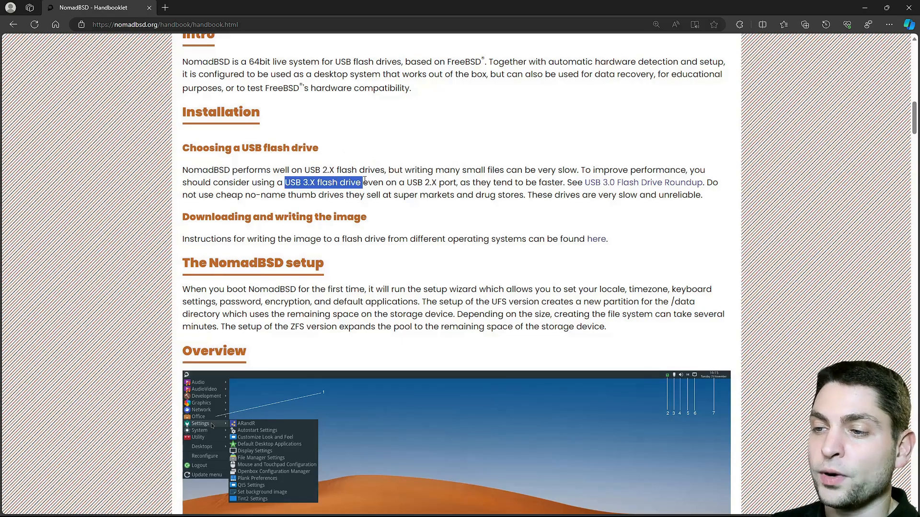
mouse_move(398, 222)
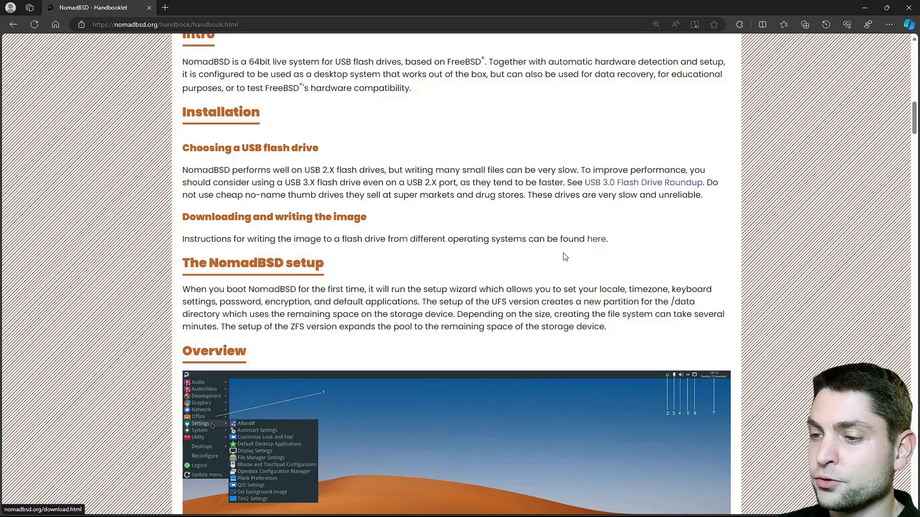
double_click(509, 301)
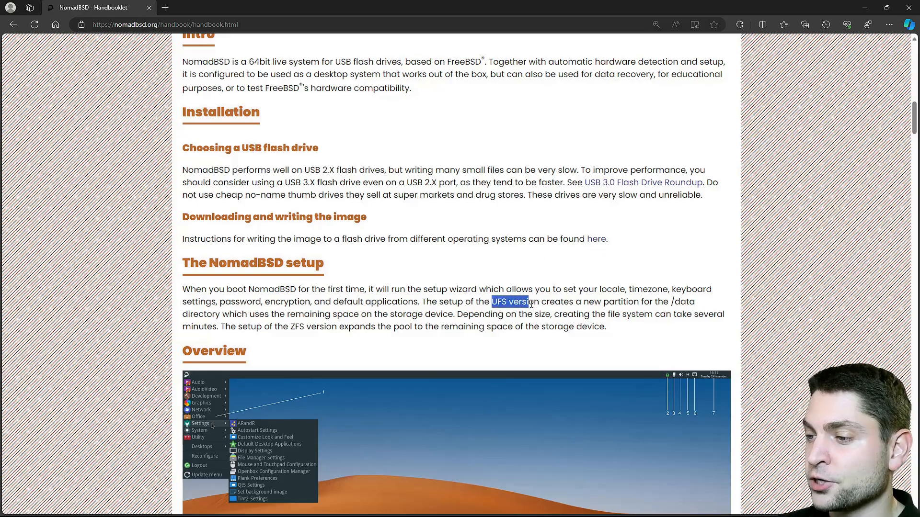
double_click(312, 326)
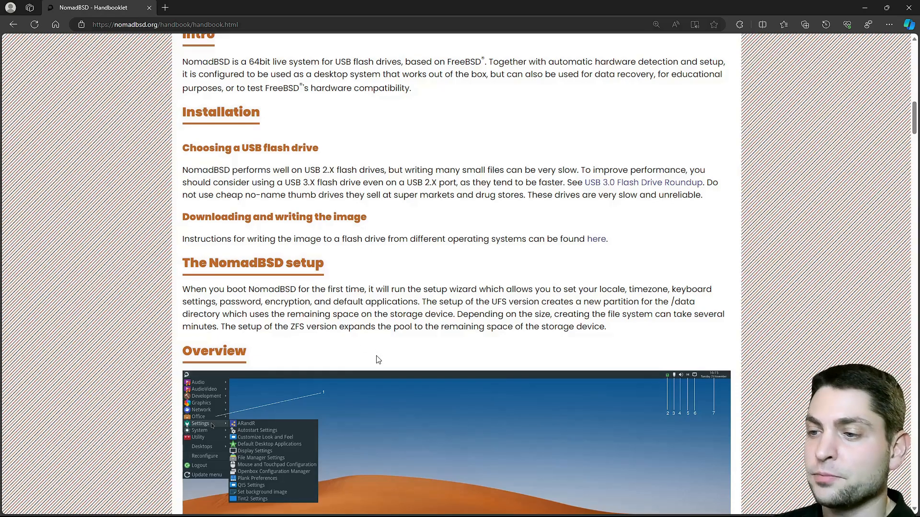
scroll("down", 3)
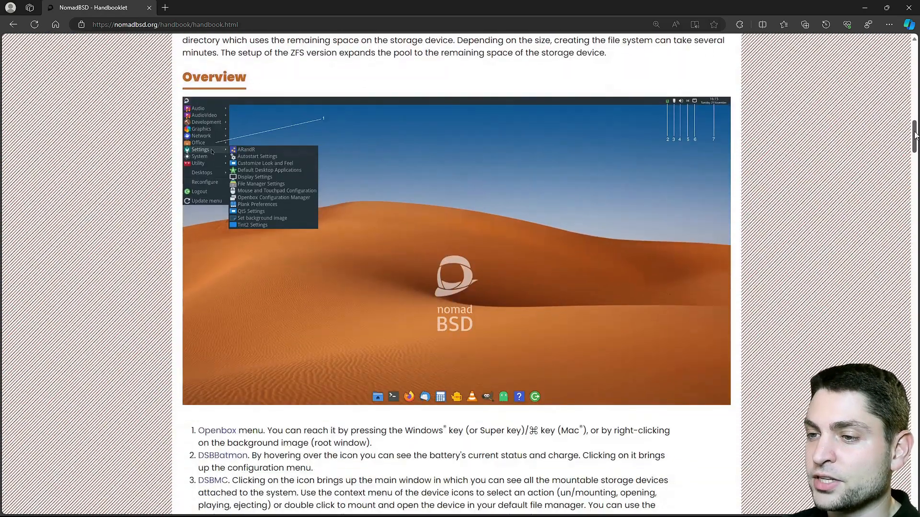
mouse_move(616, 289)
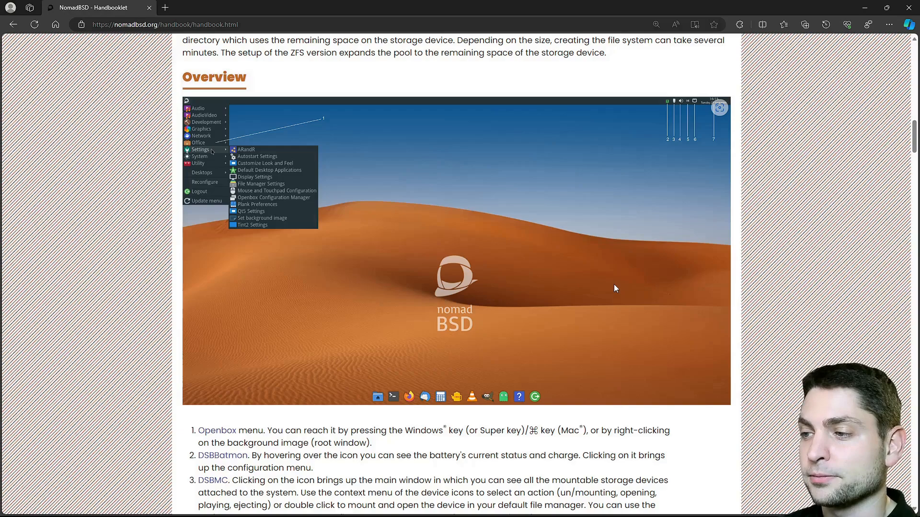
mouse_move(494, 238)
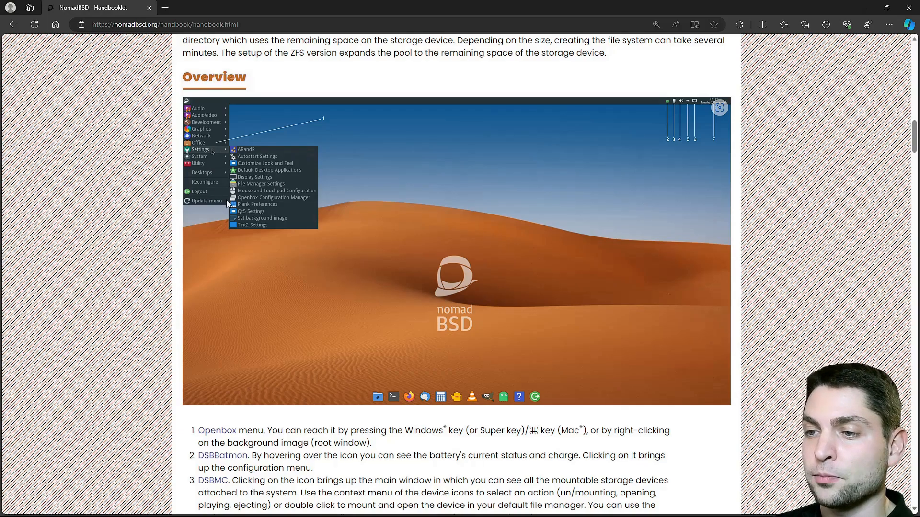
mouse_move(660, 105)
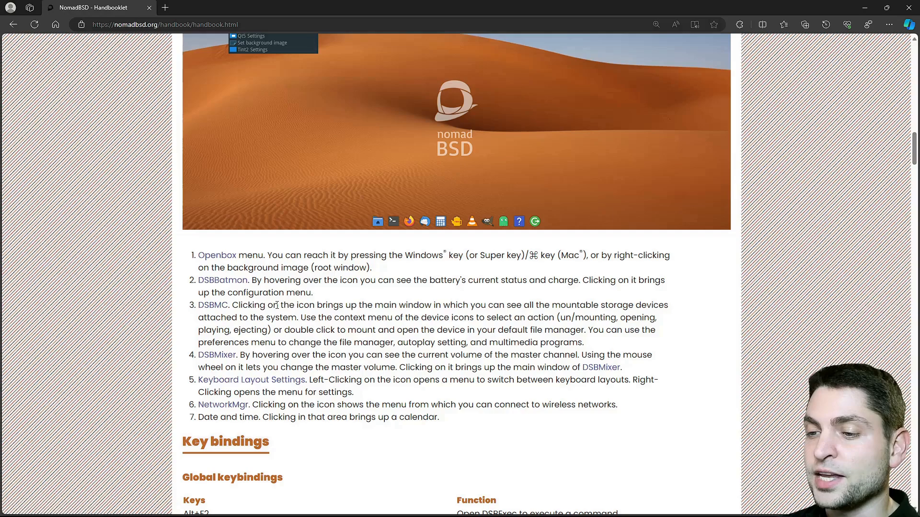
mouse_move(213, 304)
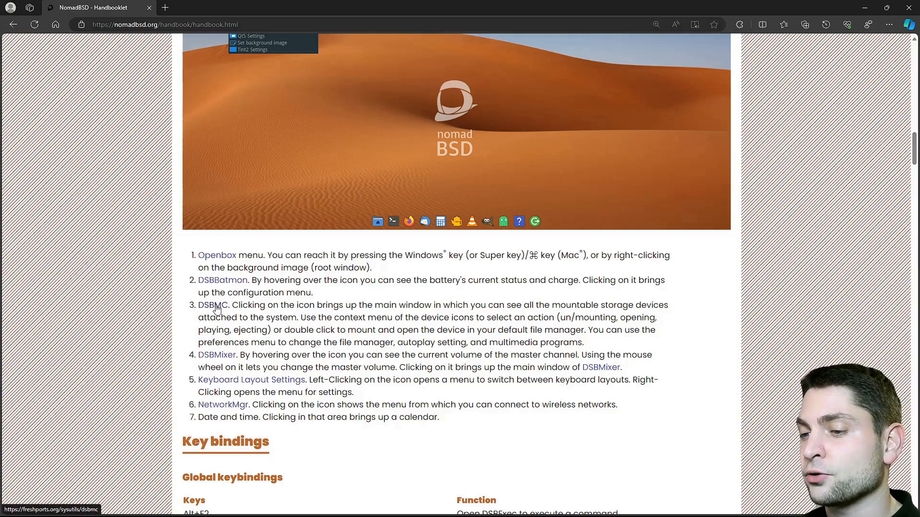
mouse_move(224, 359)
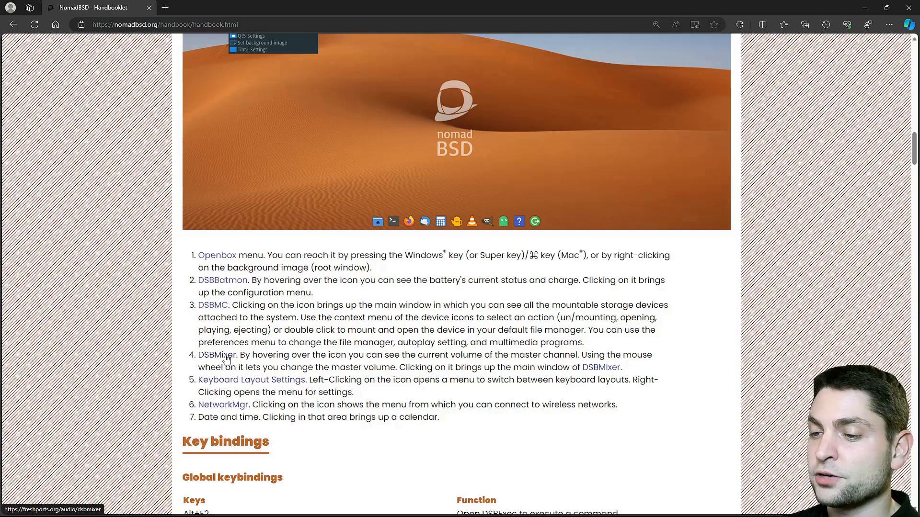
mouse_move(266, 384)
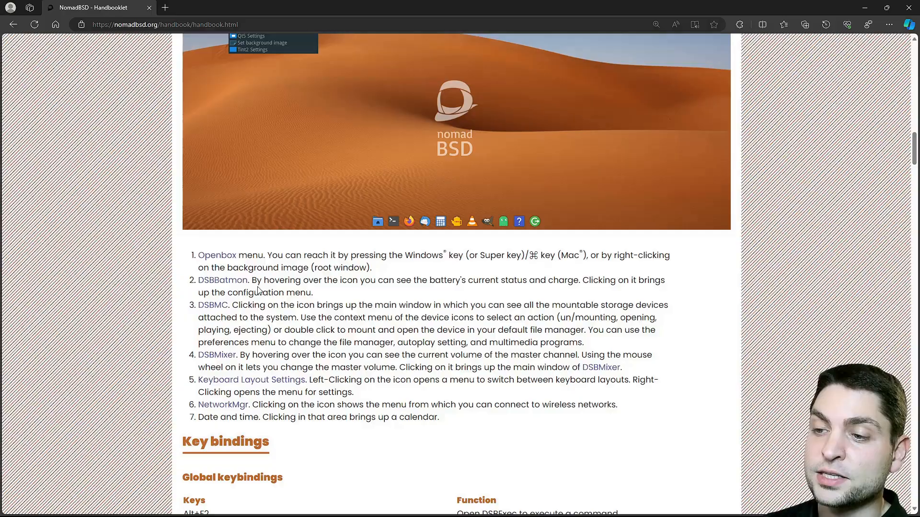
Step: Scroll the handbook past autostart and display manager to the ExFat and BTRFS/XFS filesystem sections
scroll("down", 3)
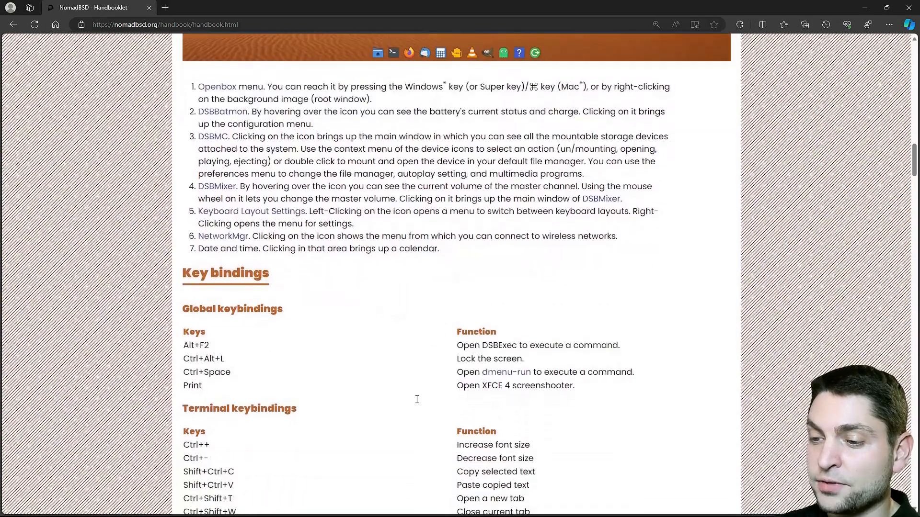
scroll("down", 3)
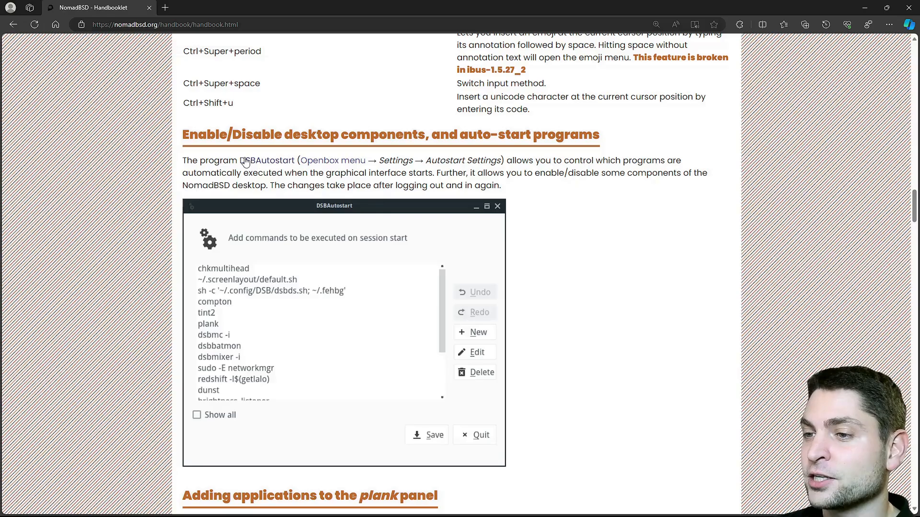
mouse_move(247, 170)
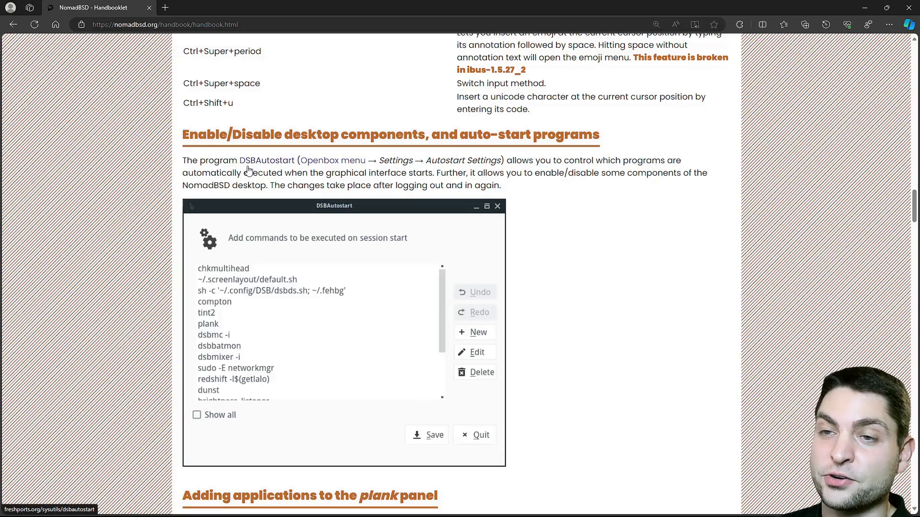
scroll("down", 3)
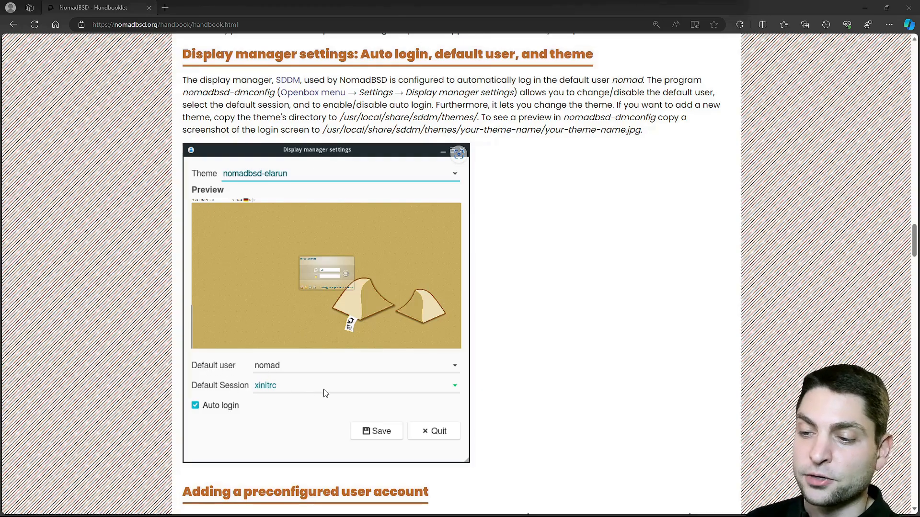
scroll("down", 3)
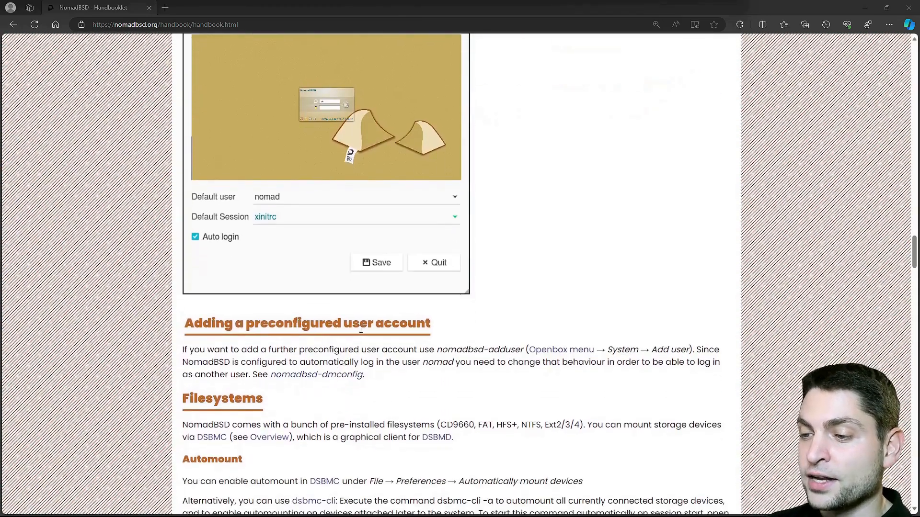
scroll("down", 3)
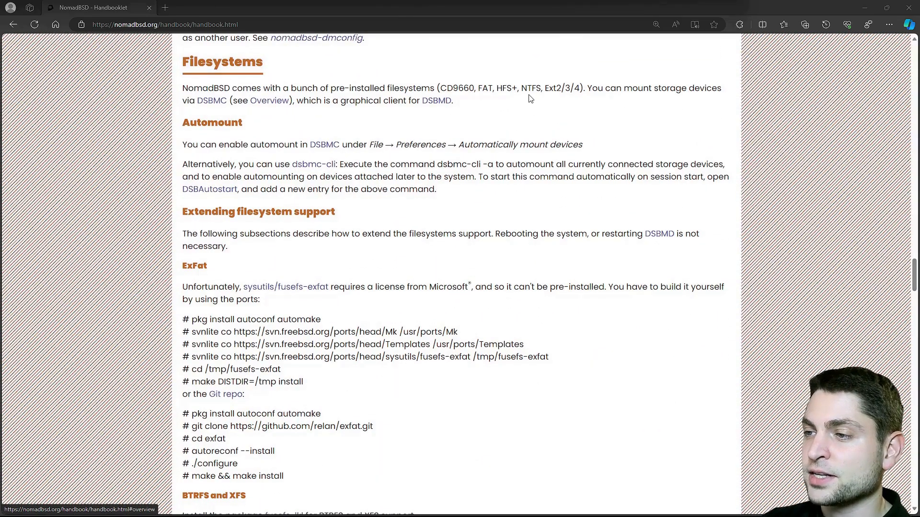
mouse_move(517, 106)
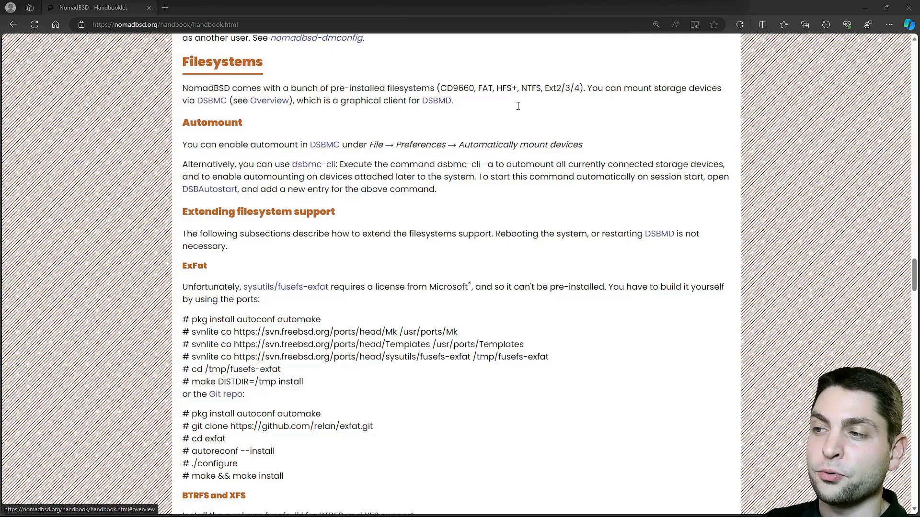
mouse_move(277, 268)
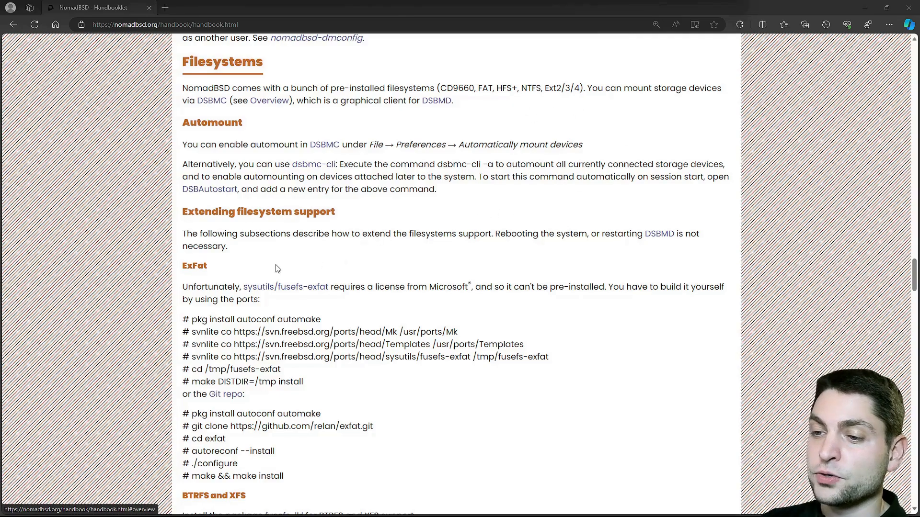
scroll("down", 3)
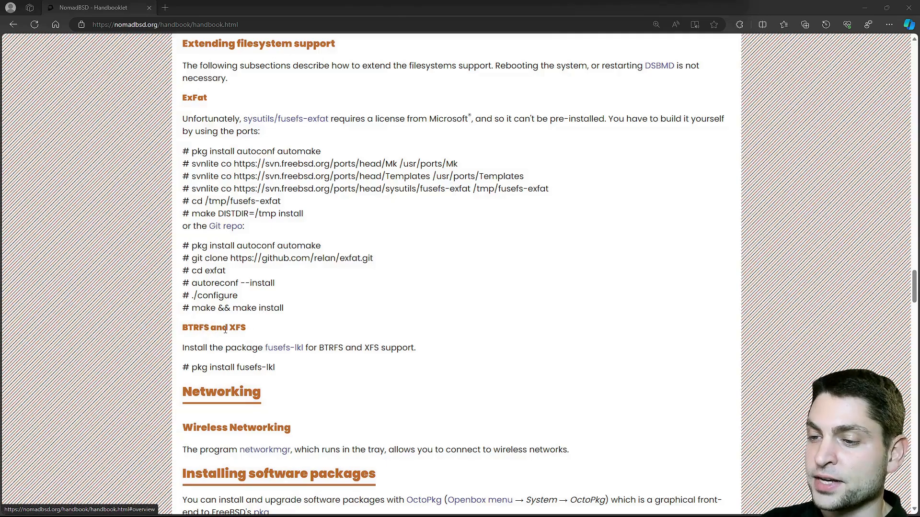
Step: Scroll on past Networking, Graphics and Sound to the Advanced Topics on resetting NomadBSD
scroll("down", 3)
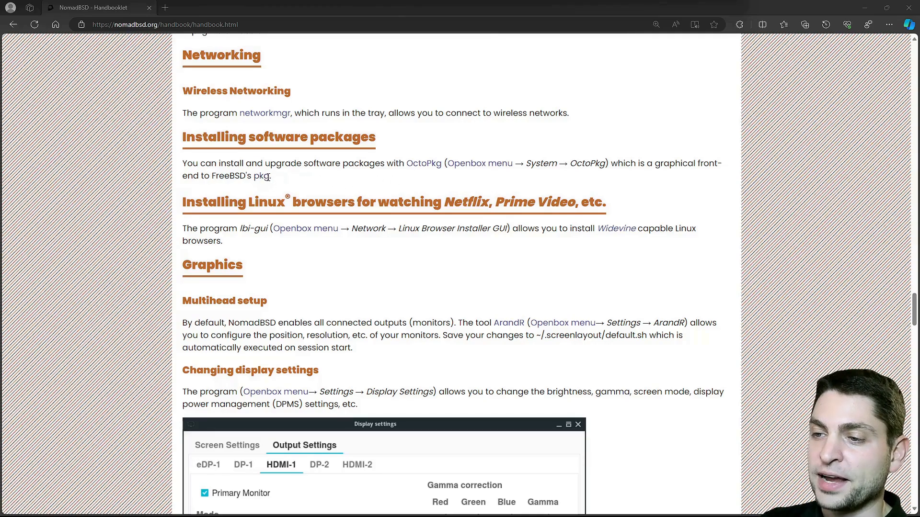
scroll("down", 3)
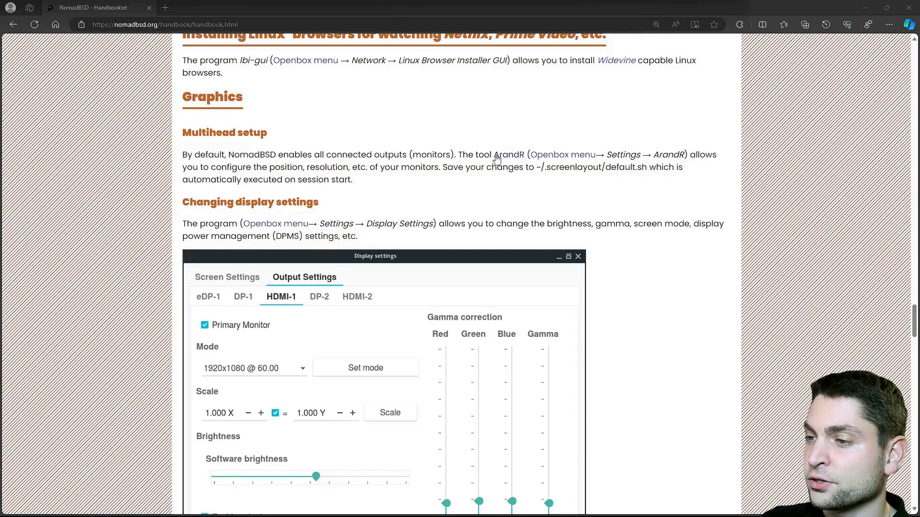
mouse_move(550, 138)
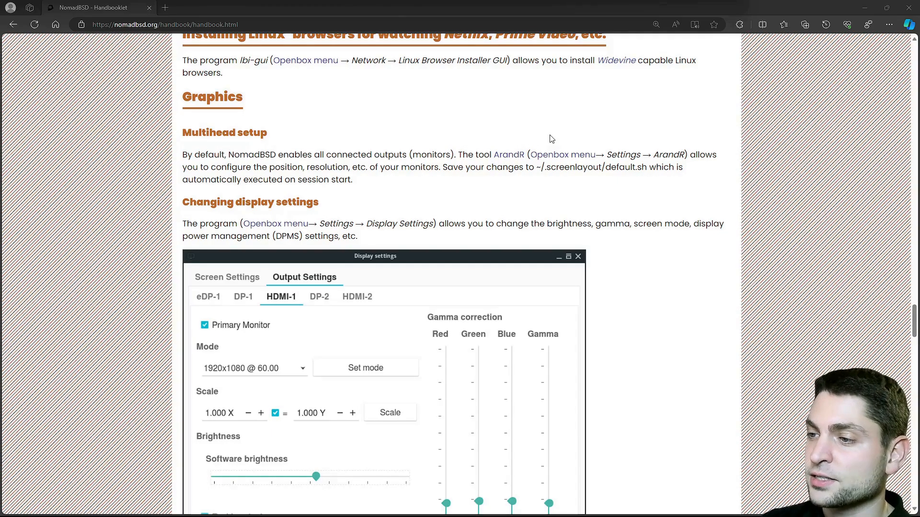
scroll("down", 3)
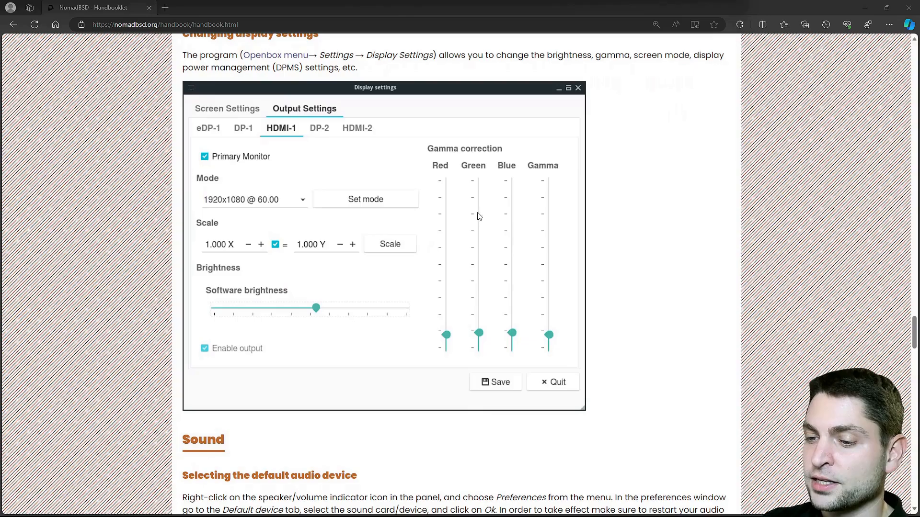
scroll("down", 3)
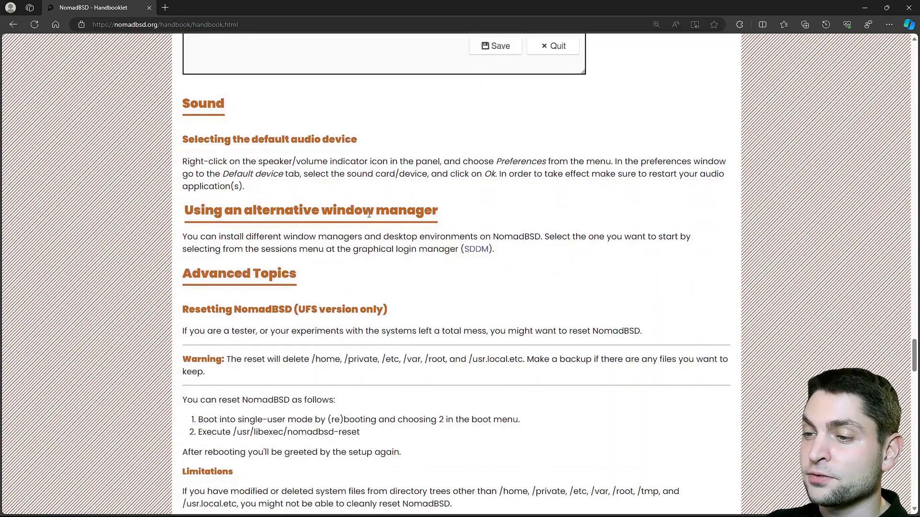
scroll("down", 3)
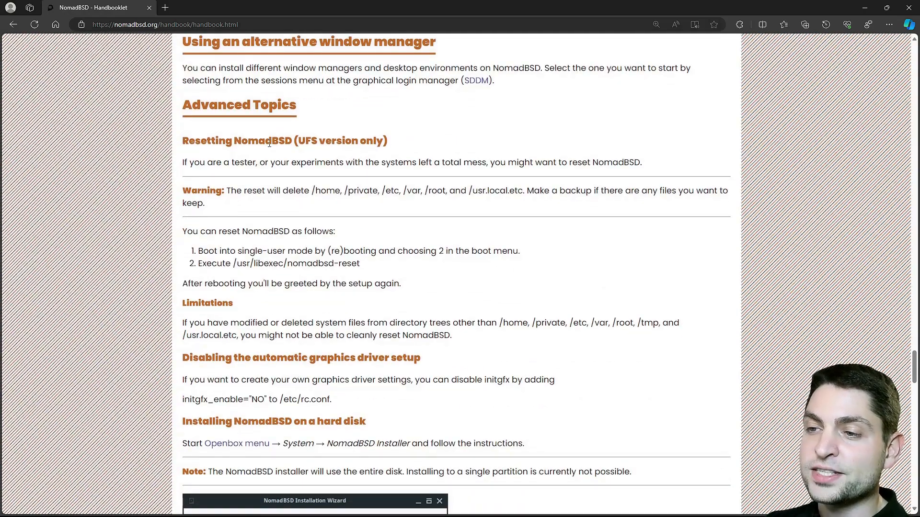
mouse_move(348, 126)
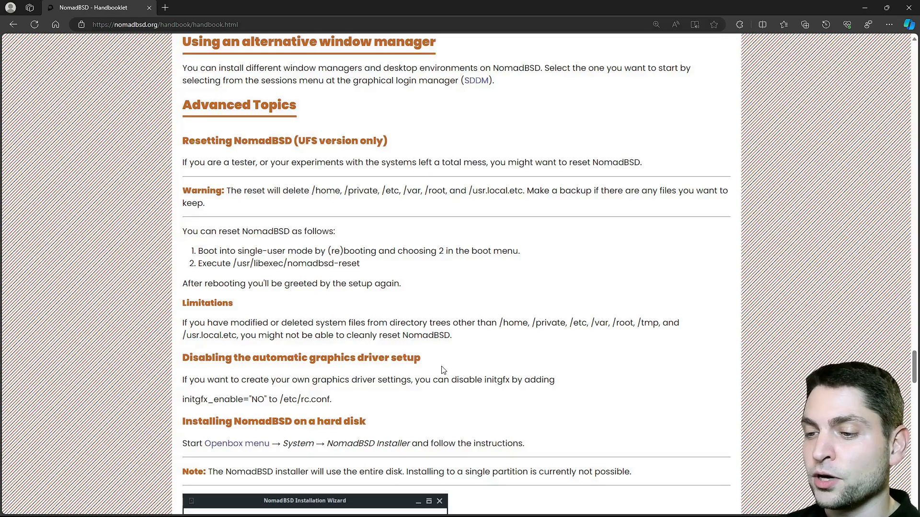
mouse_move(208, 411)
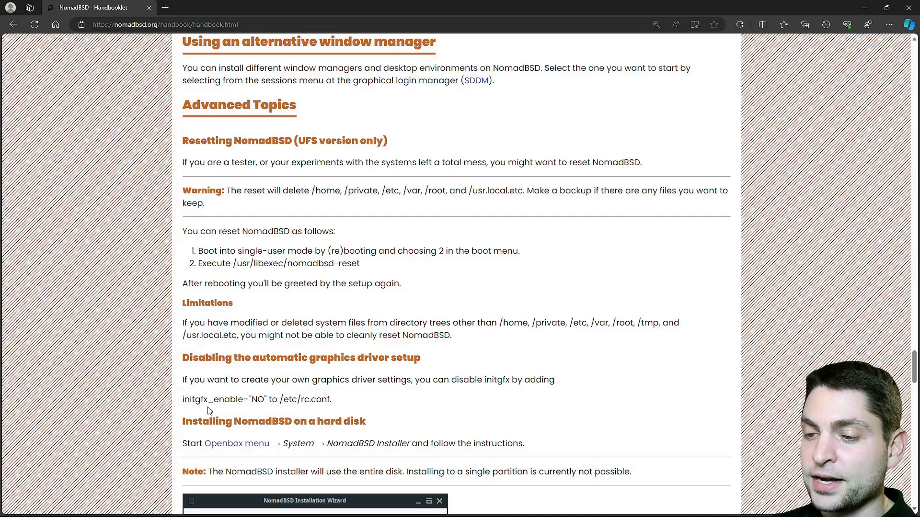
mouse_move(222, 411)
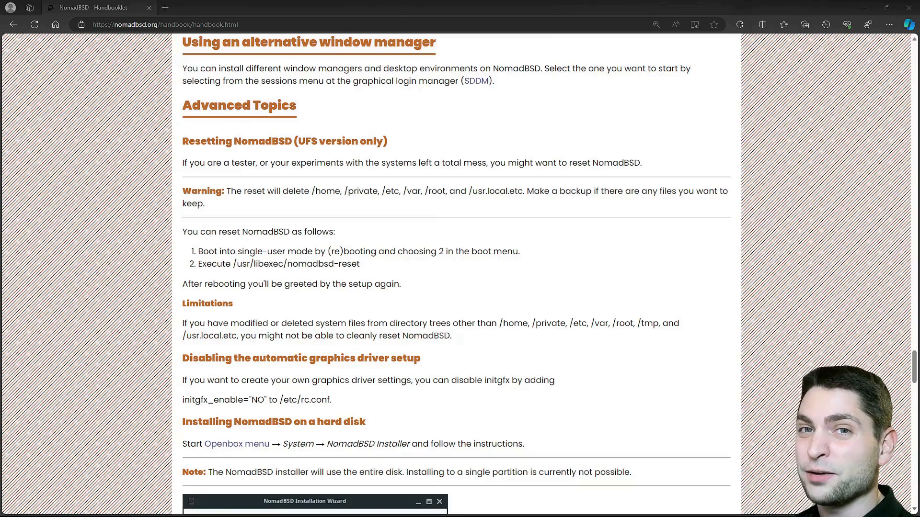
mouse_move(437, 399)
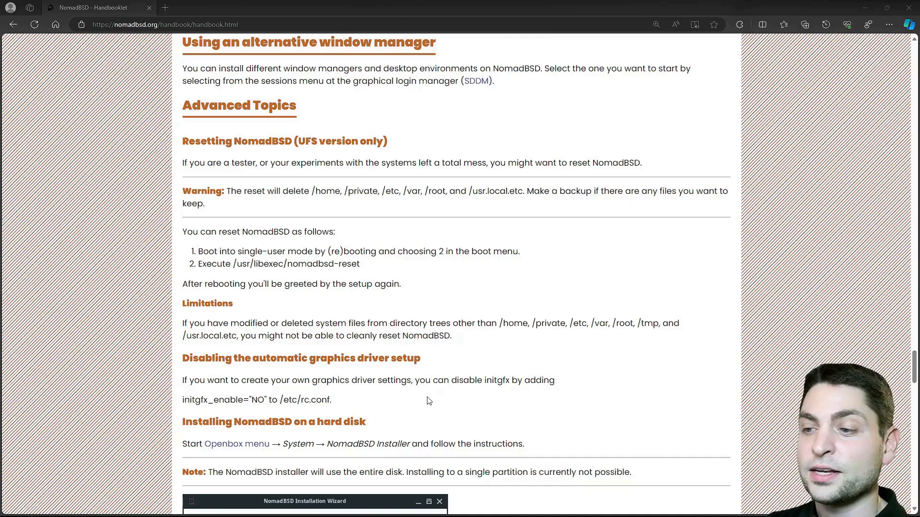
Step: Read the hard-disk install and VirtualBox sections, highlighting the phrase 'virtual harddisk'
scroll("down", 3)
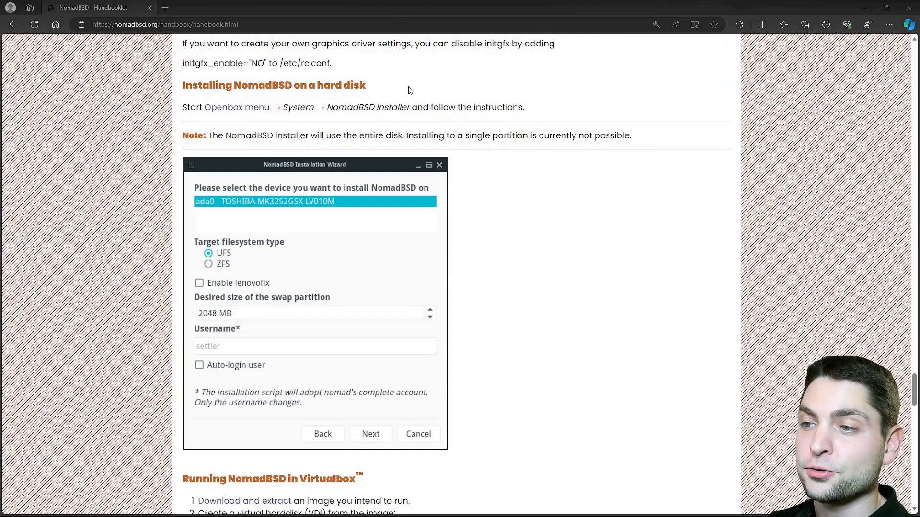
mouse_move(420, 92)
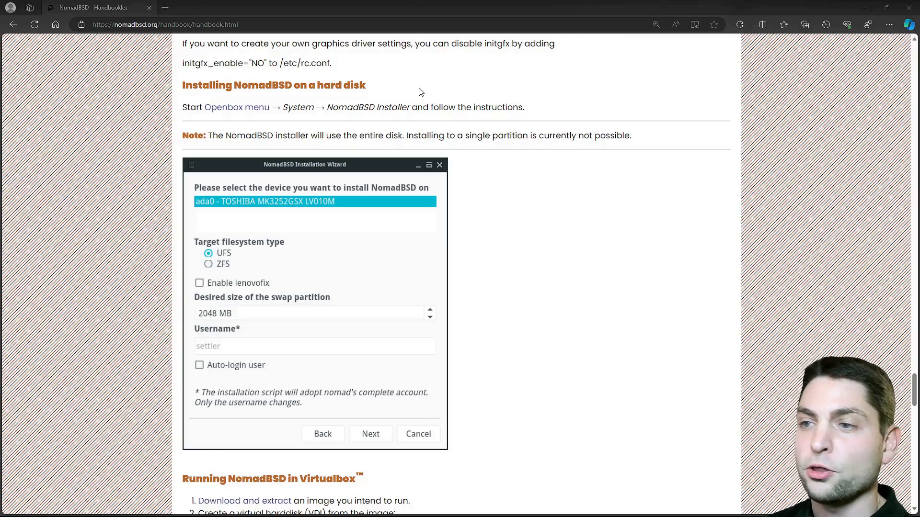
mouse_move(249, 286)
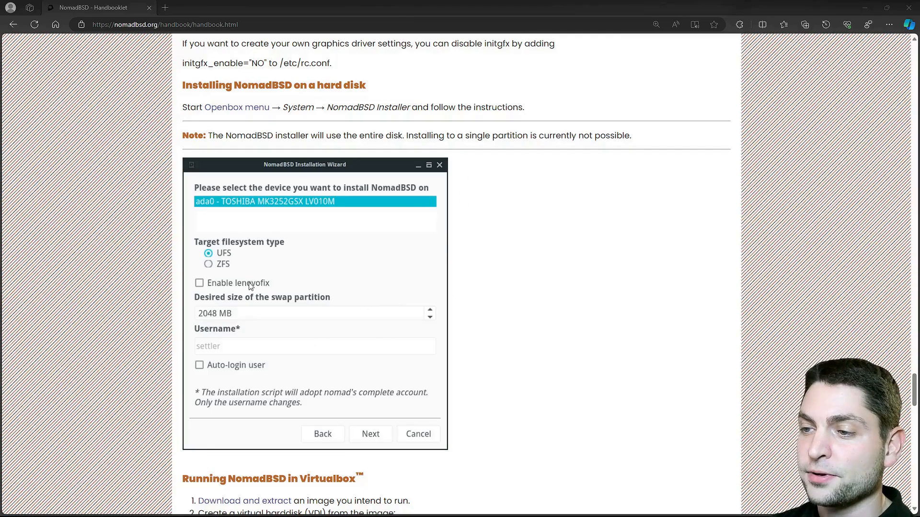
scroll("down", 3)
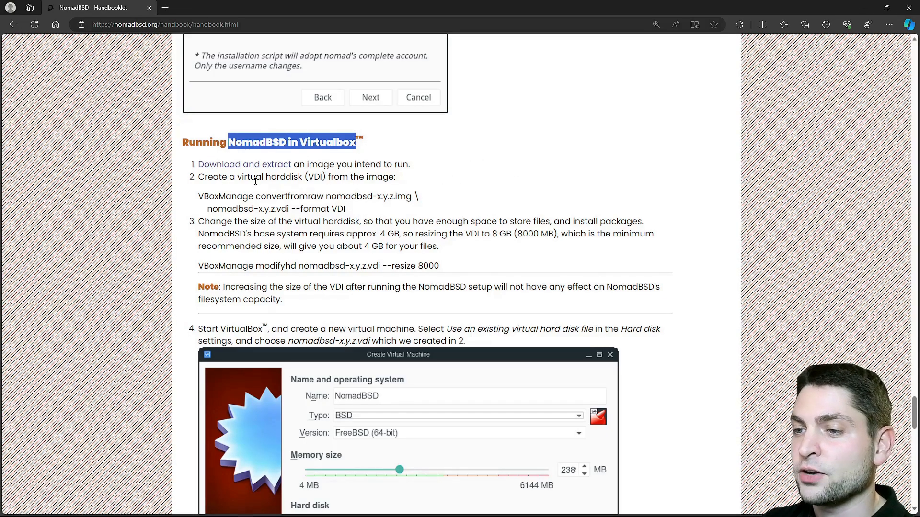
double_click(267, 176)
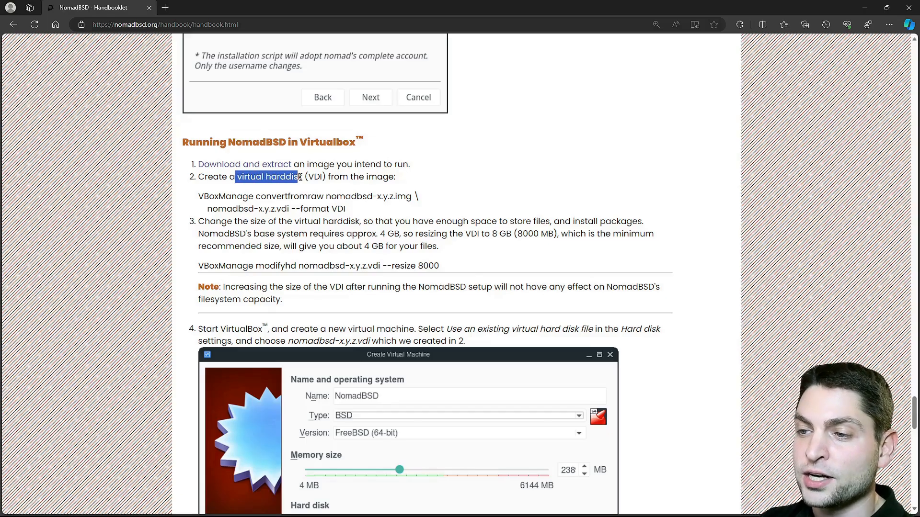
scroll("down", 3)
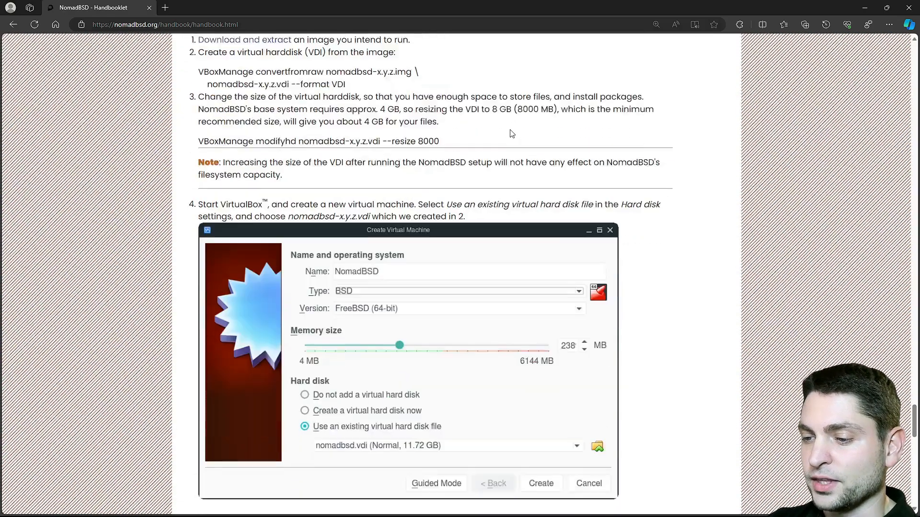
Step: Scroll through Linux packages and Troubleshooting, then return to the handbook's top contents list
scroll("down", 3)
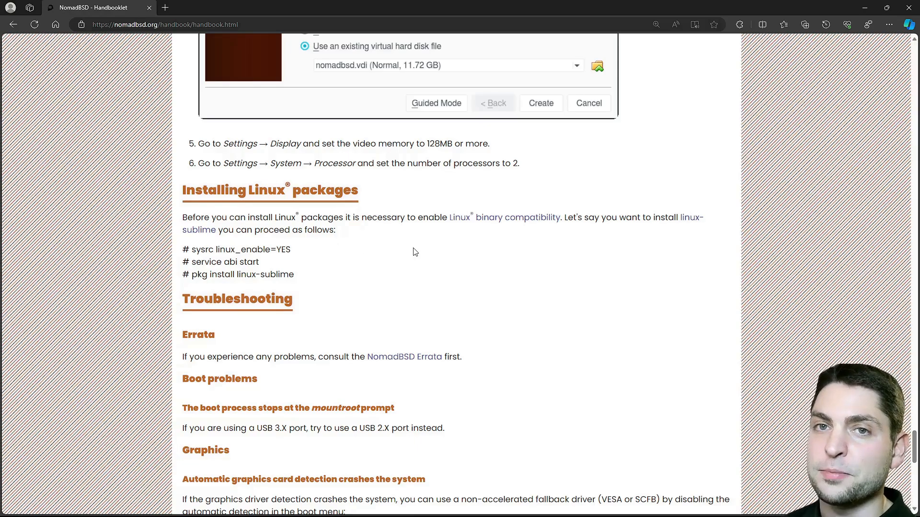
scroll("down", 3)
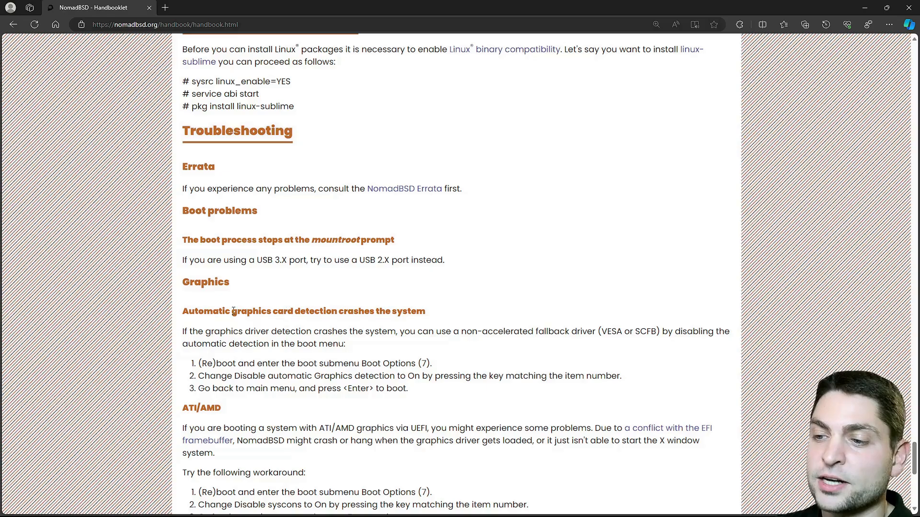
scroll("down", 3)
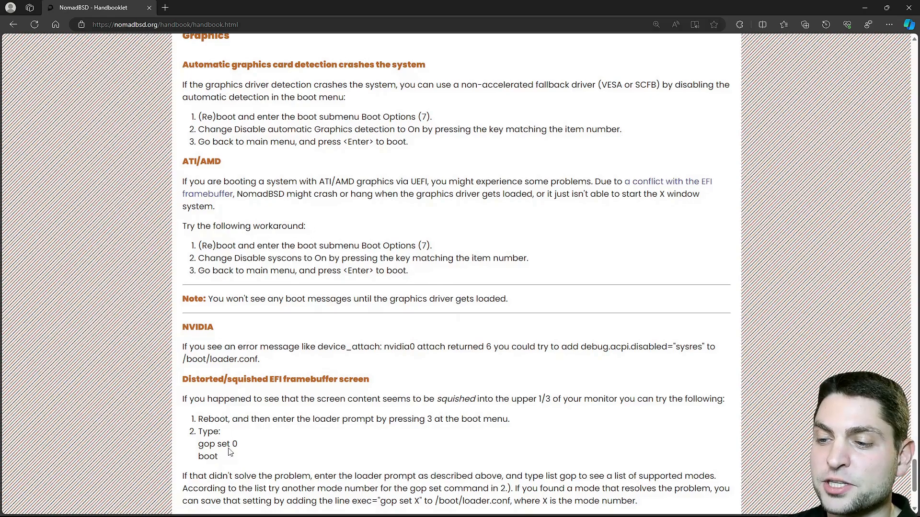
mouse_move(417, 434)
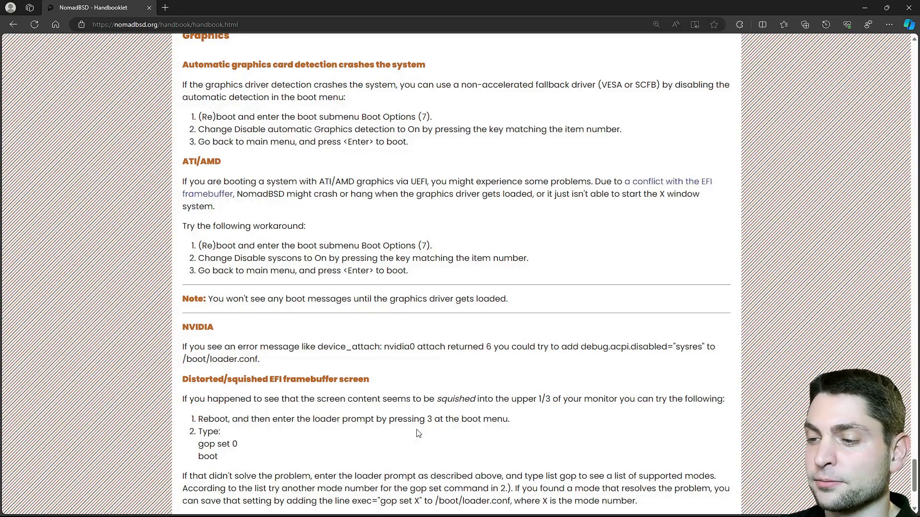
mouse_move(637, 292)
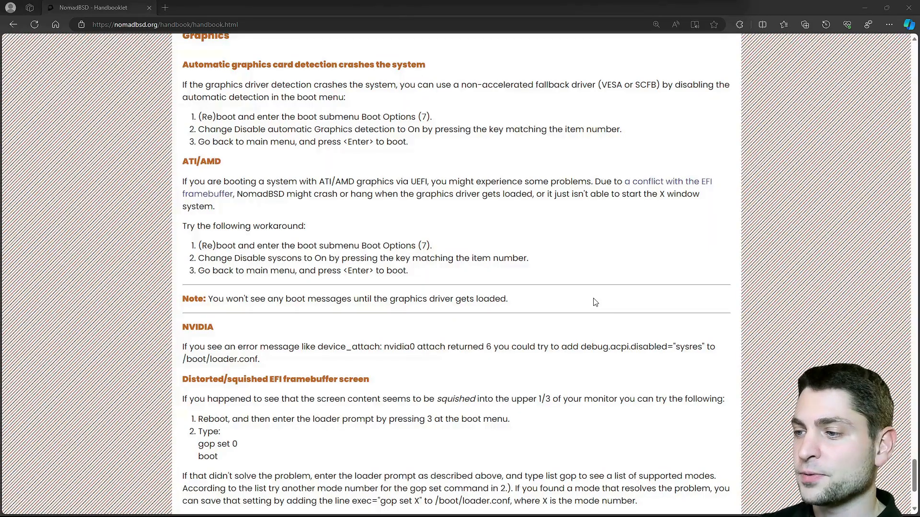
scroll("down", 3)
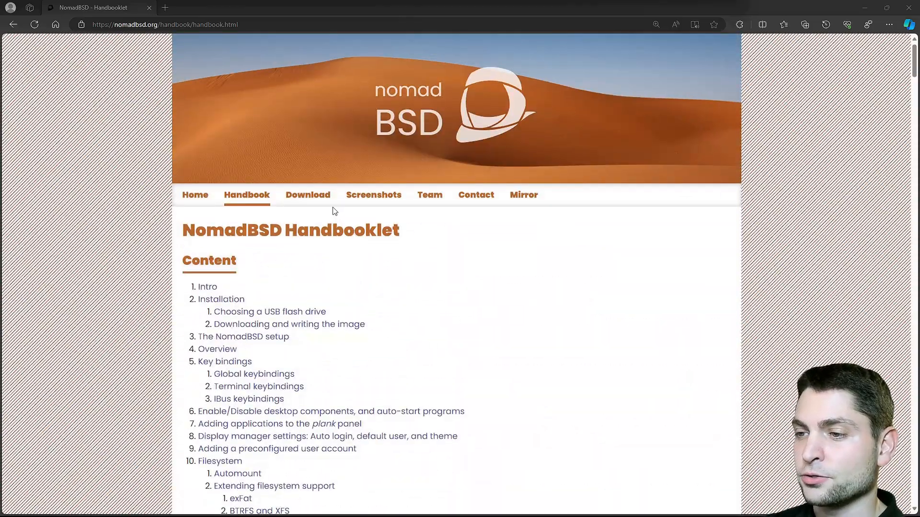
Step: From the NomadBSD download page, start downloading the 64-bit 140R ZFS image from the main site
left_click(307, 195)
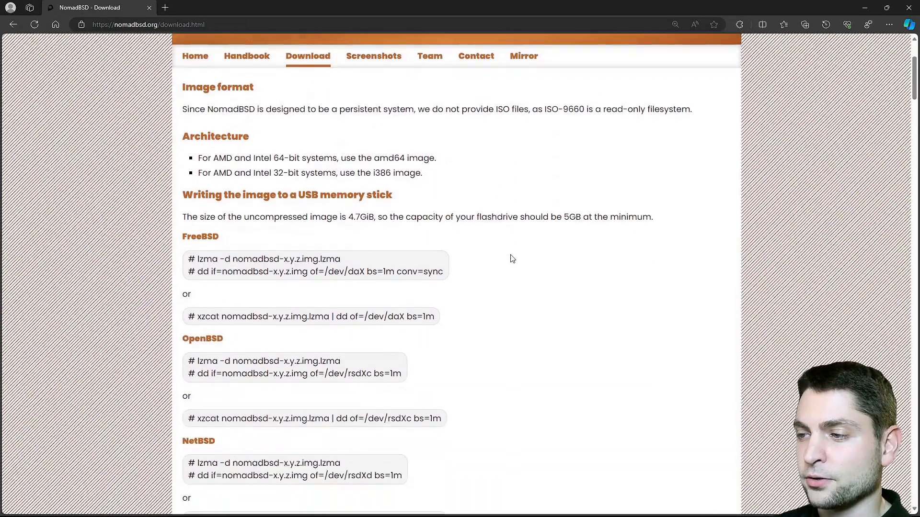
scroll("down", 3)
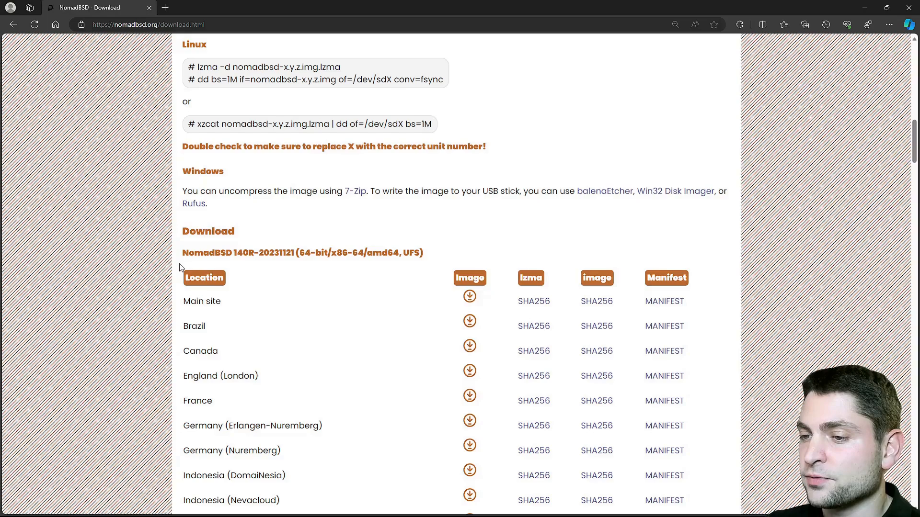
mouse_move(240, 265)
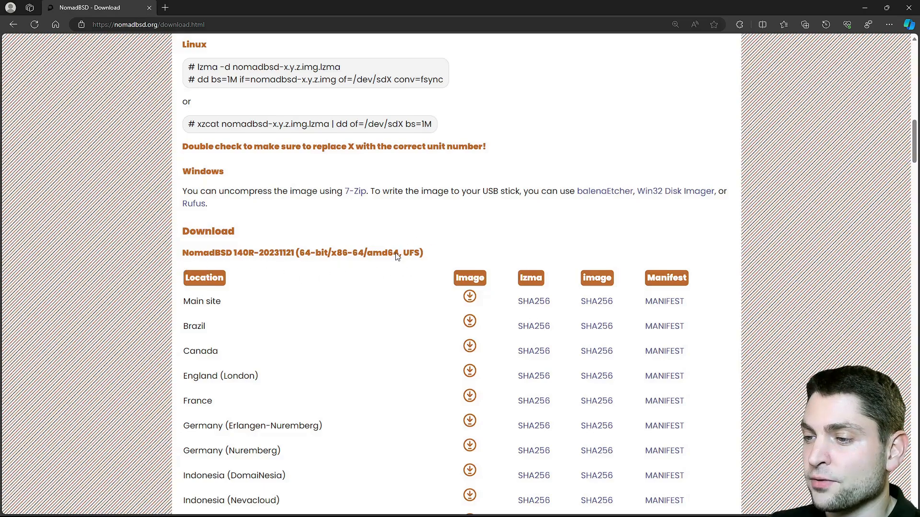
mouse_move(409, 271)
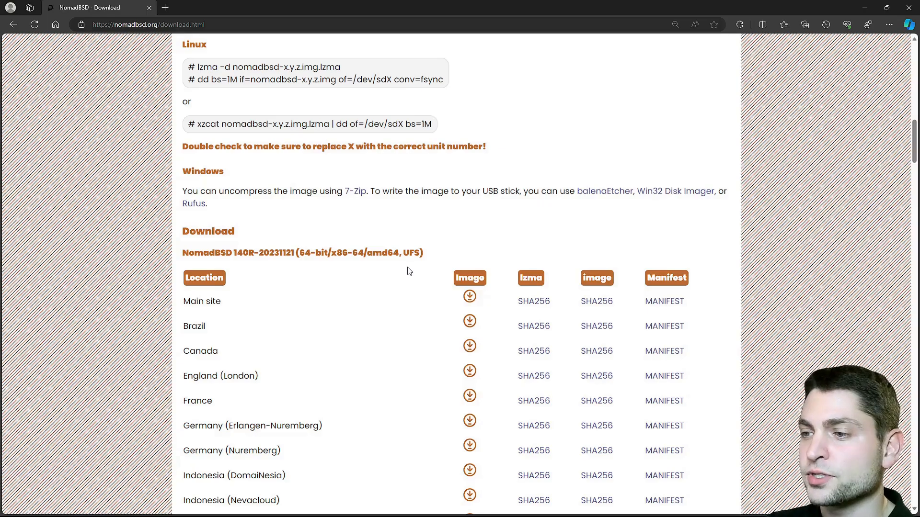
scroll("down", 3)
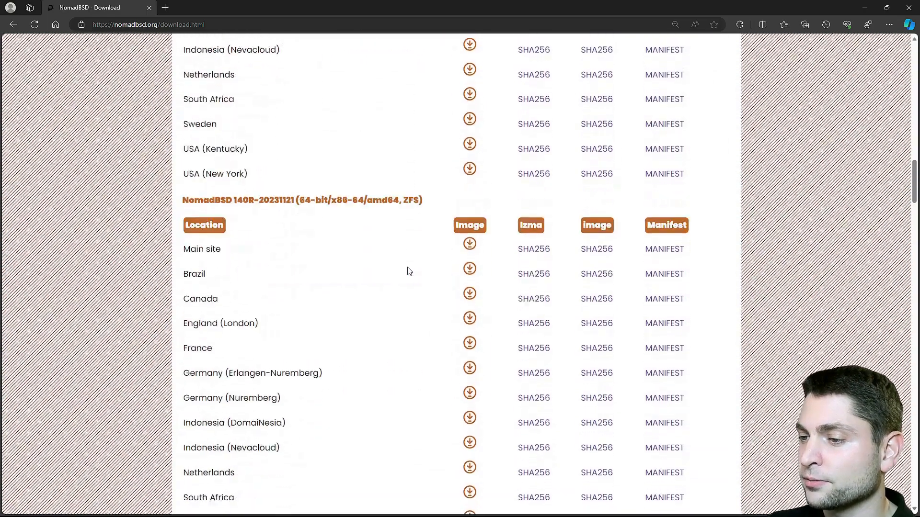
scroll("down", 3)
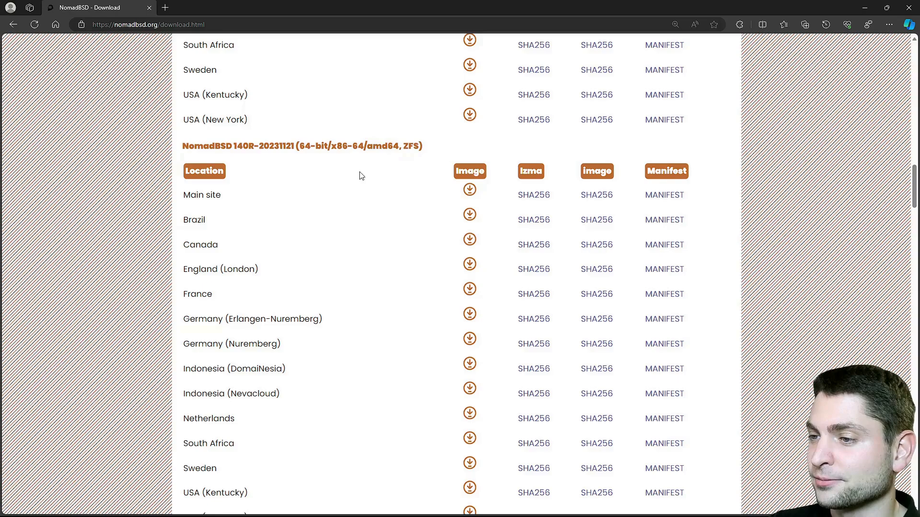
mouse_move(212, 202)
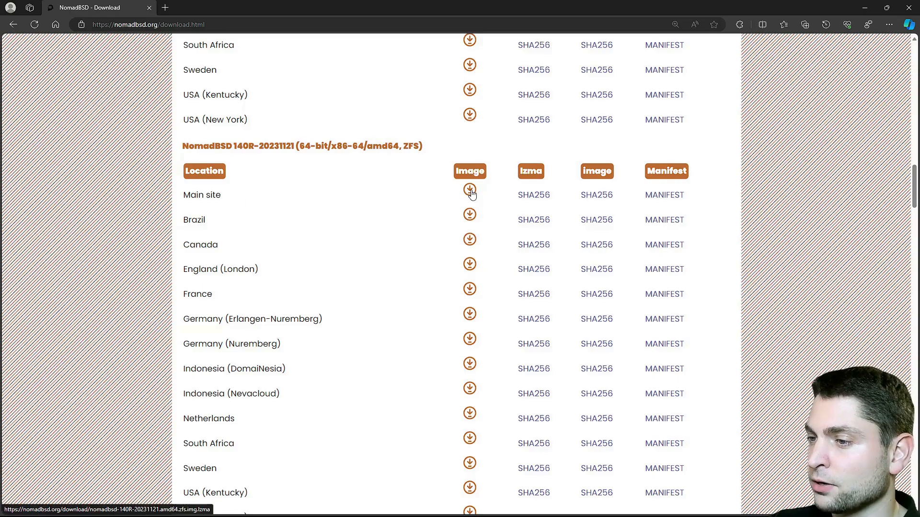
left_click(469, 194)
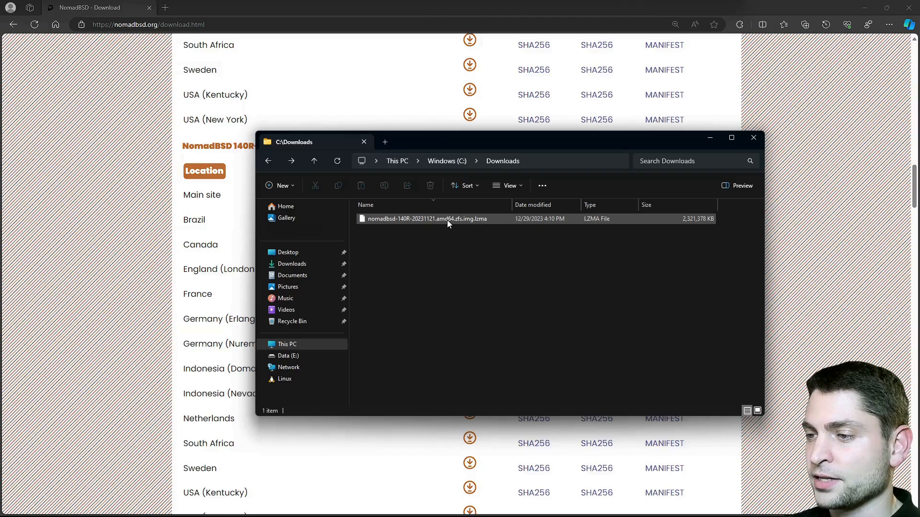
Step: Extract the NomadBSD ZFS image from its .lzma archive and permanently delete the archive
right_click(425, 218)
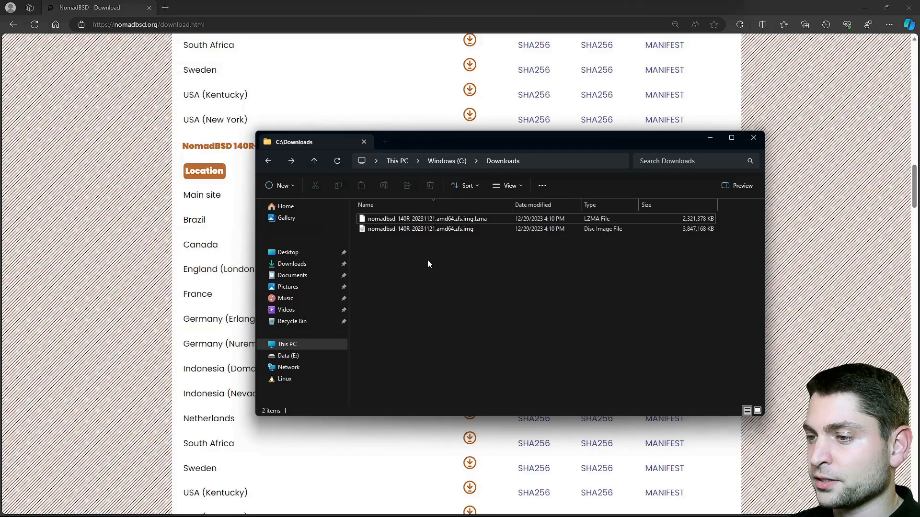
left_click(429, 185)
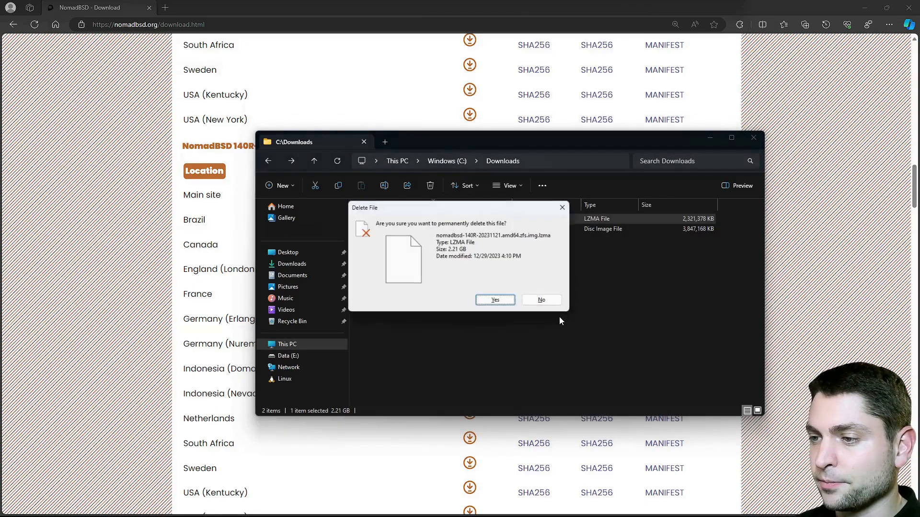
left_click(494, 300)
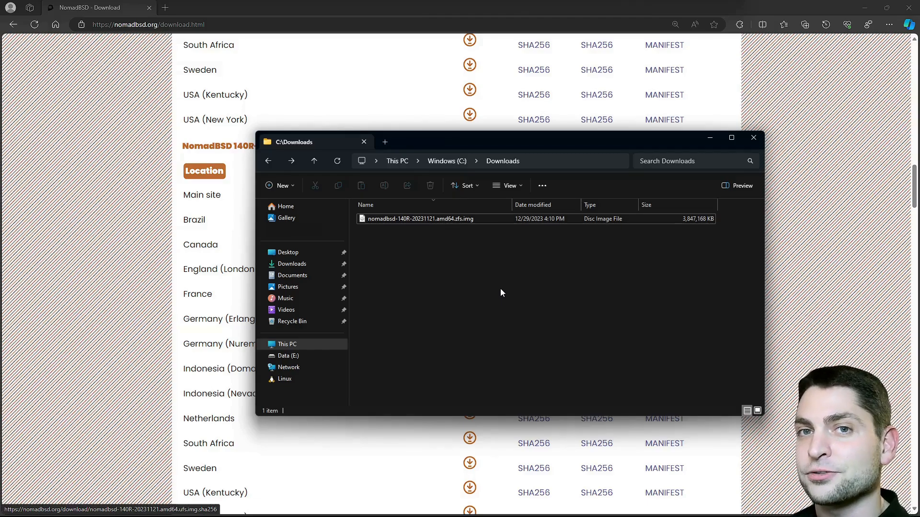
mouse_move(525, 323)
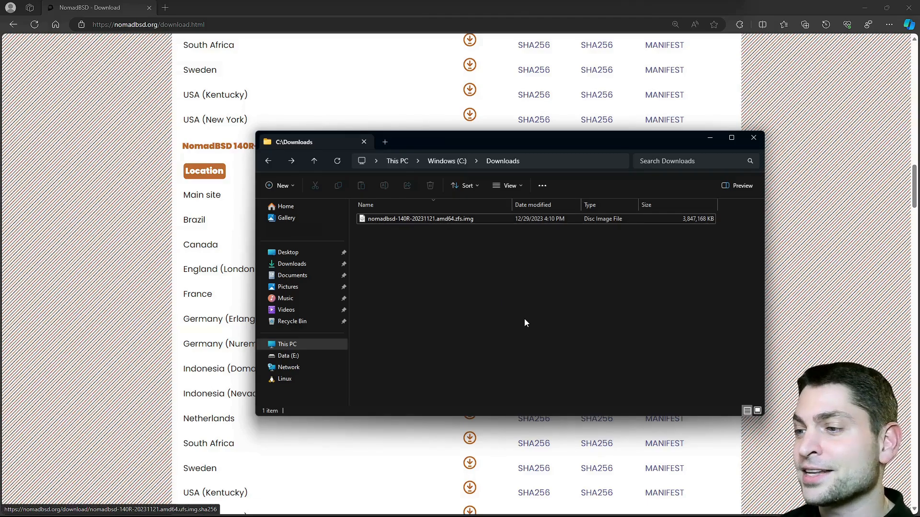
mouse_move(489, 303)
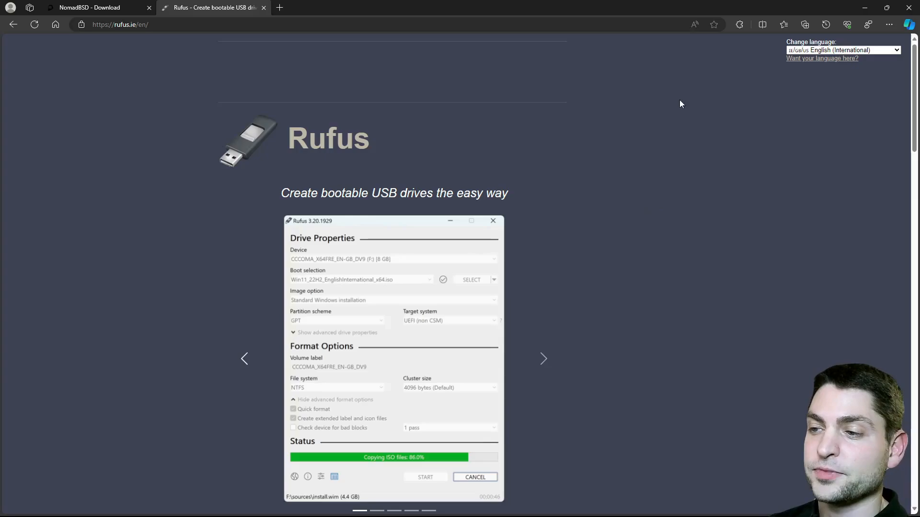
mouse_move(671, 231)
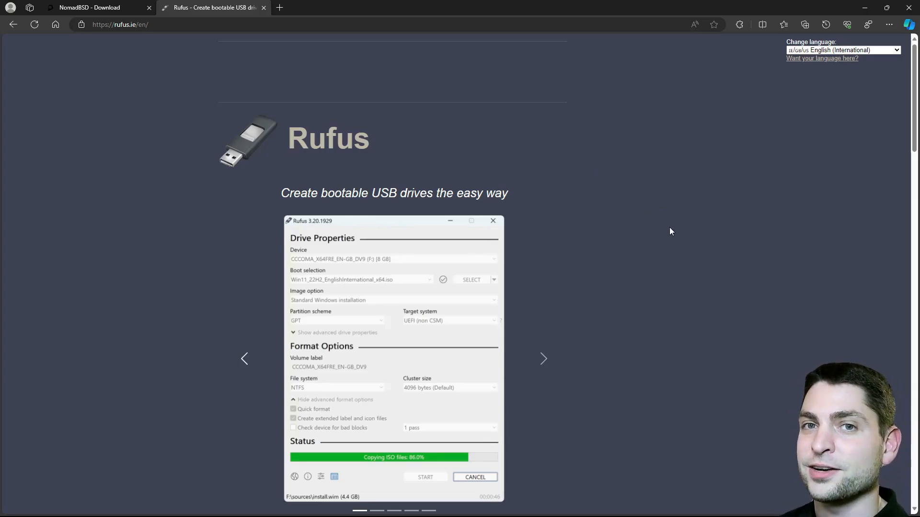
Step: Download rufus-4.3.exe from rufus.ie and launch it from the Downloads flyout
scroll("down", 3)
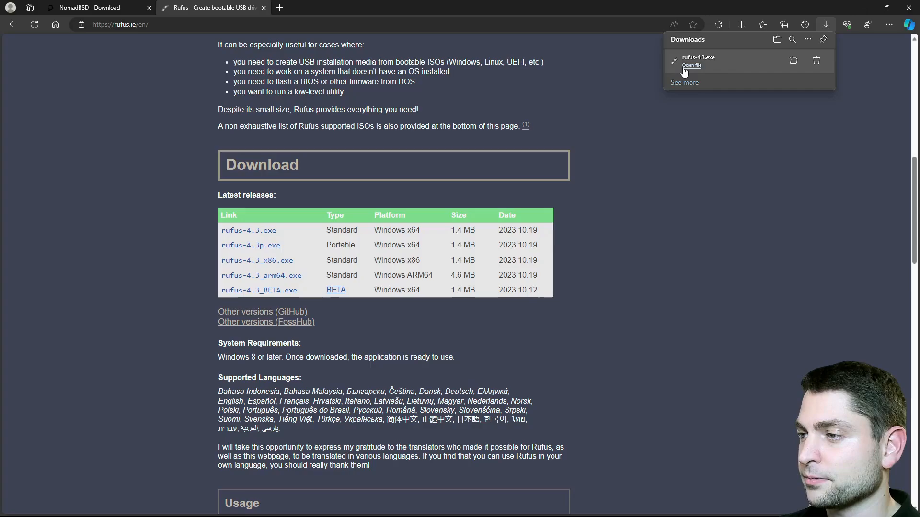
left_click(692, 65)
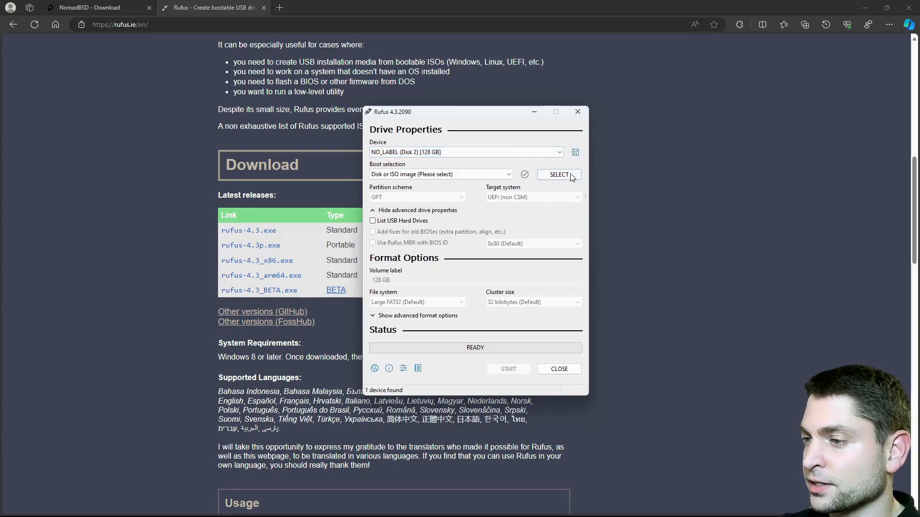
Step: Select the nomadbsd .zfs.img in Rufus and start writing it, confirming the data-loss and partition warnings
left_click(558, 175)
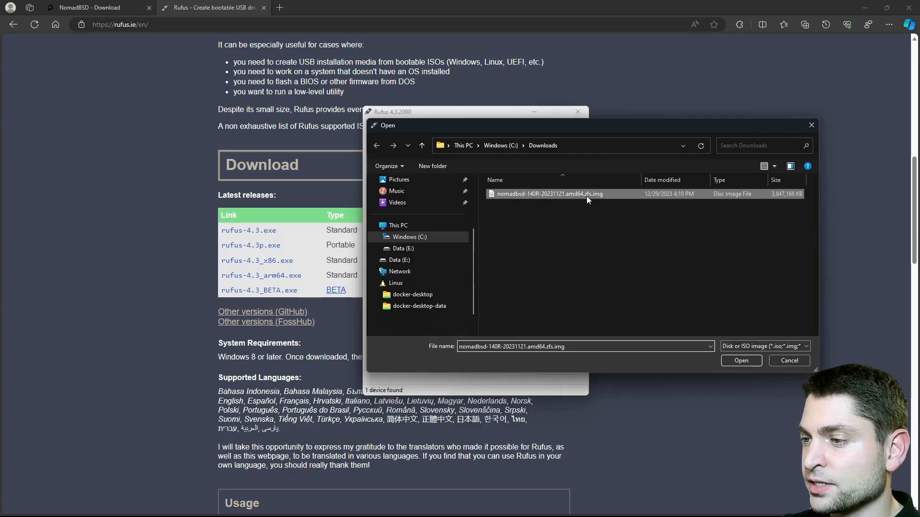
left_click(741, 360)
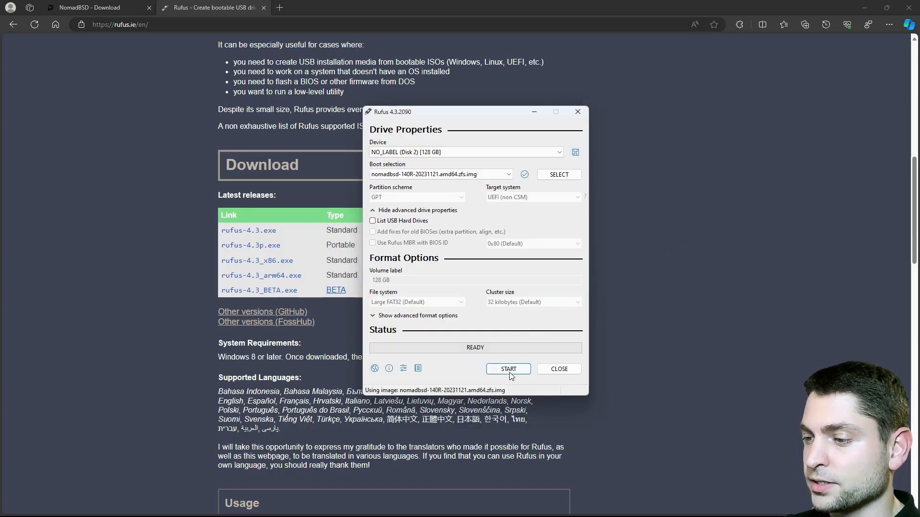
left_click(508, 369)
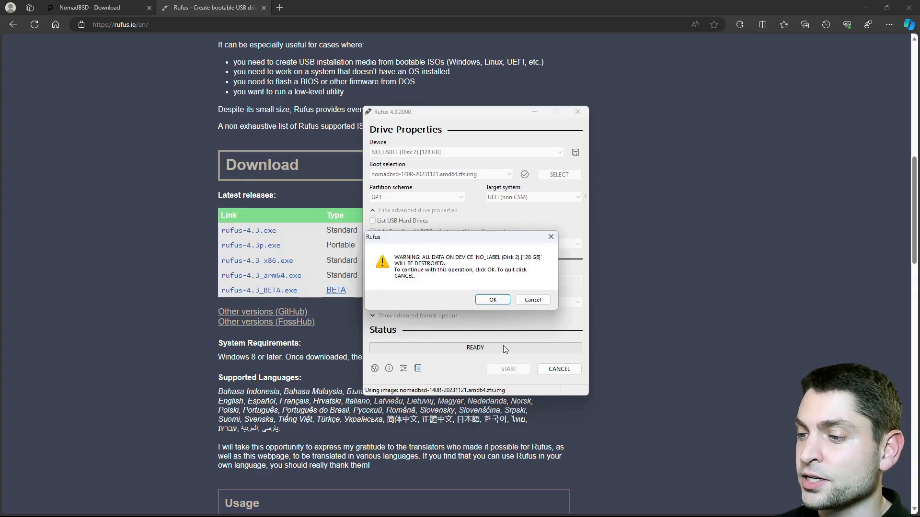
left_click(491, 299)
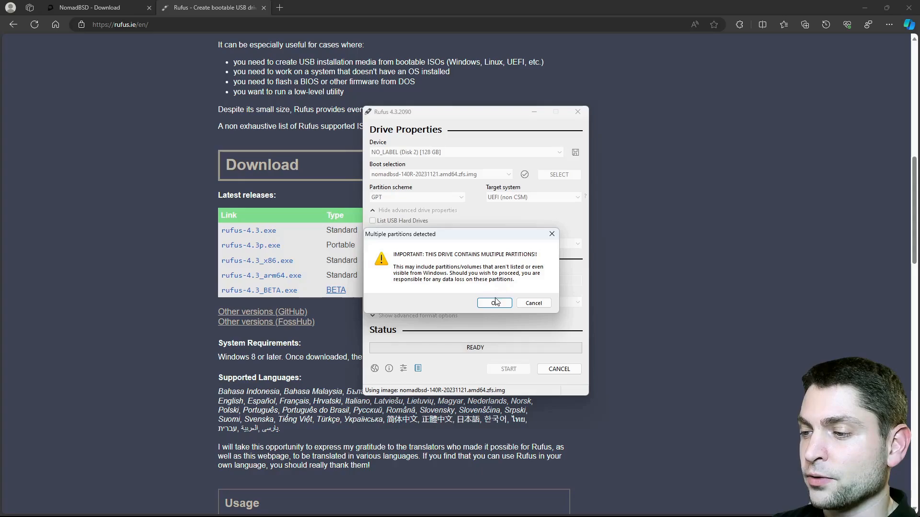
left_click(495, 303)
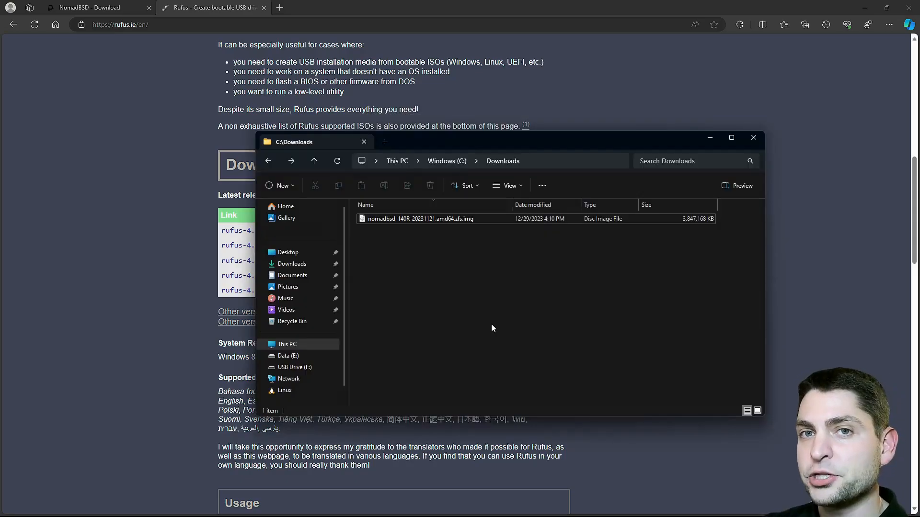
mouse_move(519, 288)
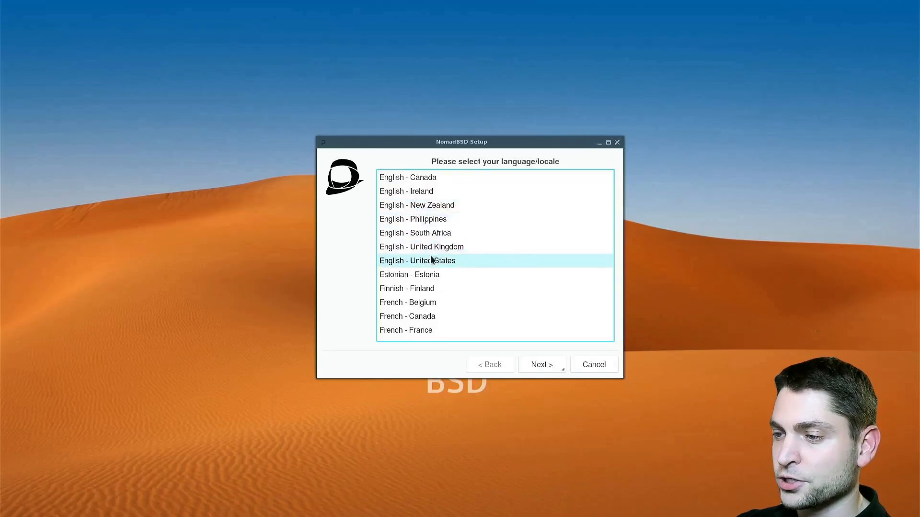
Step: Accept English - United States locale, English (US) keyboard with no extra layouts, and the chosen timezone
left_click(540, 364)
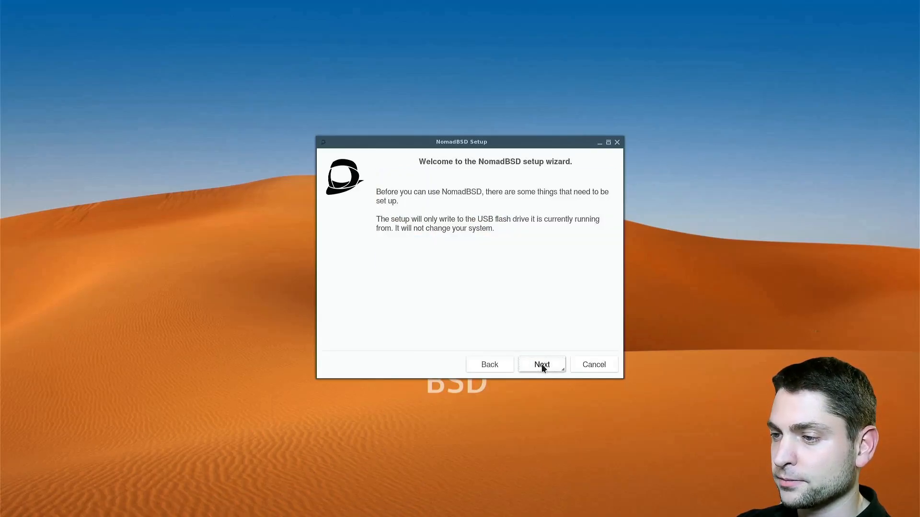
left_click(541, 364)
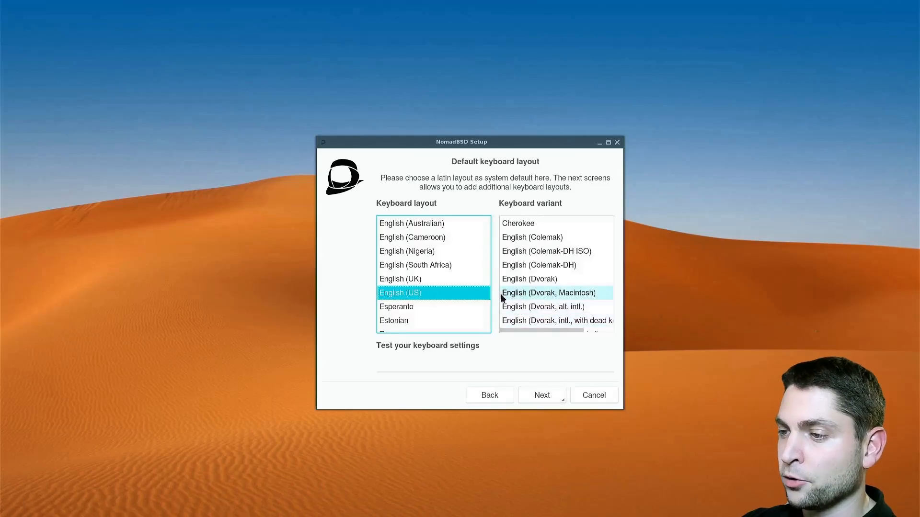
left_click(540, 395)
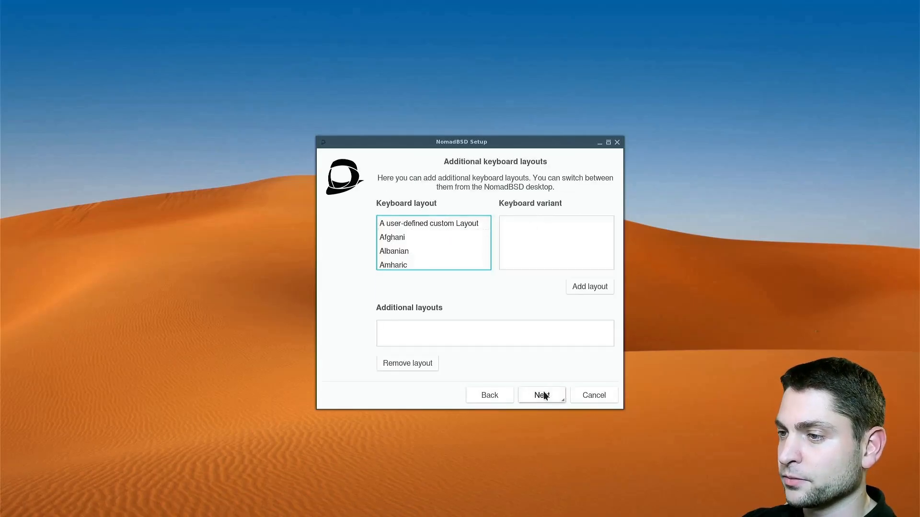
left_click(541, 395)
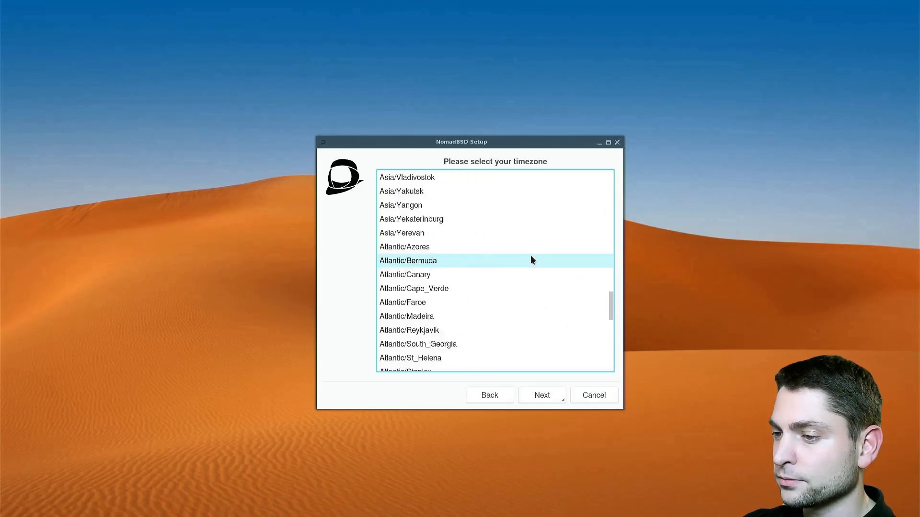
left_click(541, 395)
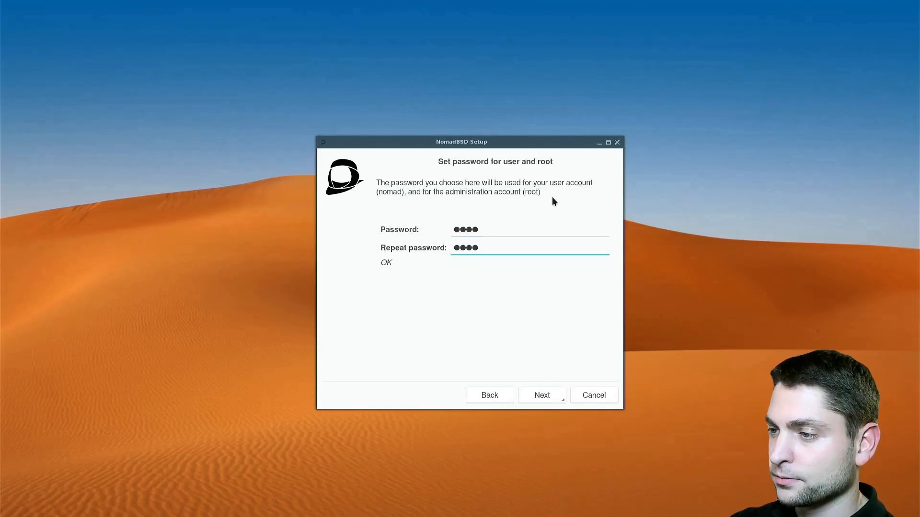
Step: Accept the password, then choose fish as shell, ee as editor and pcmanfm as file manager
left_click(541, 394)
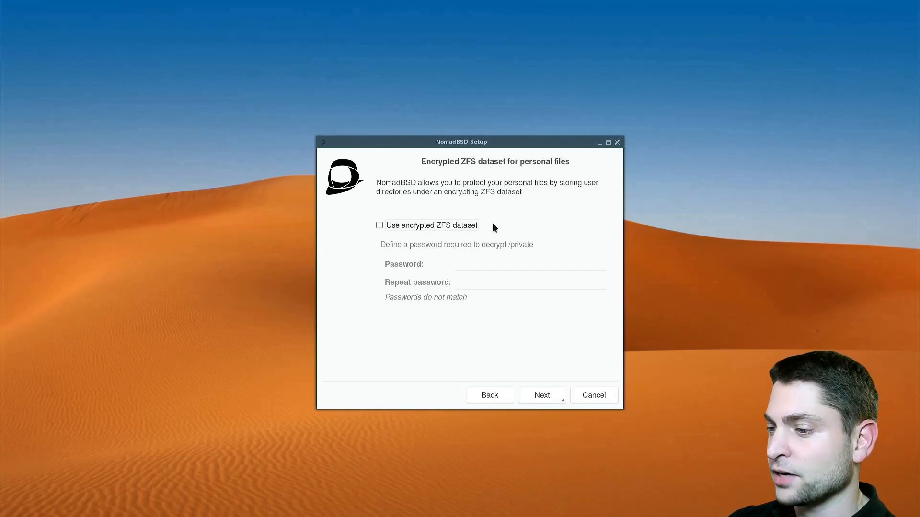
left_click(541, 395)
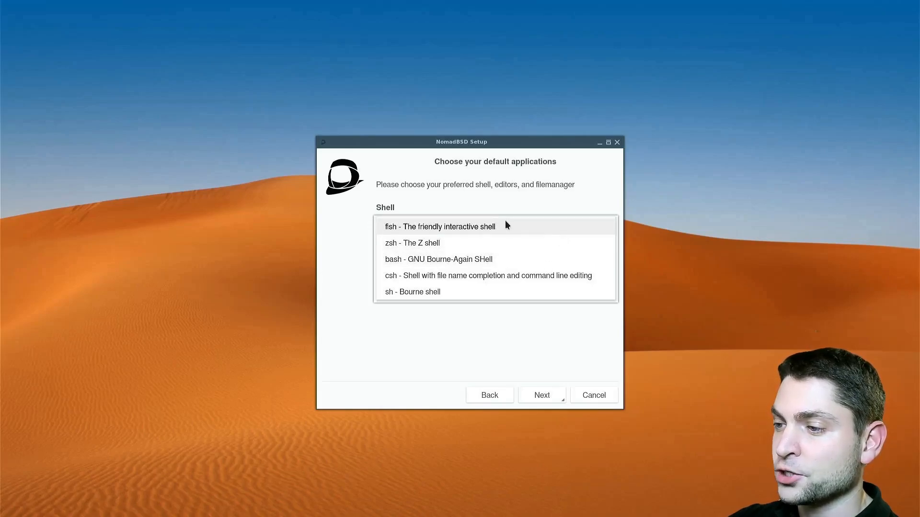
left_click(440, 226)
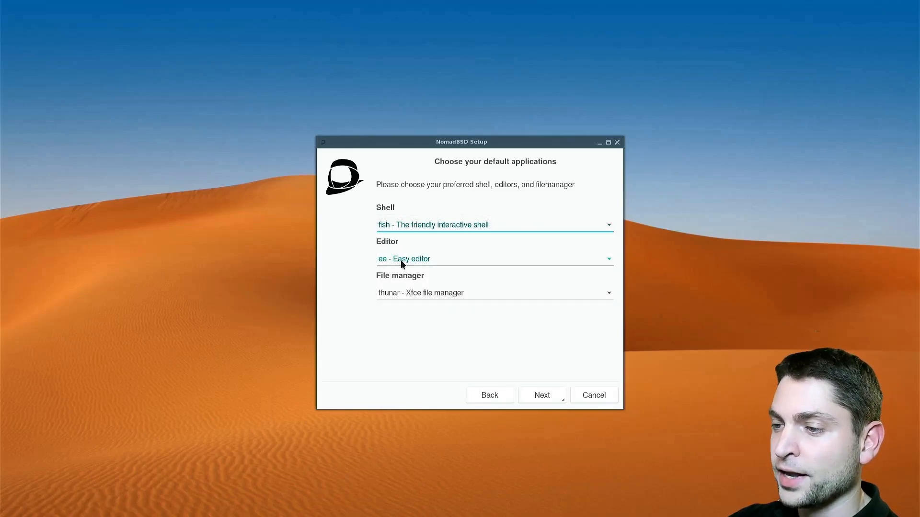
mouse_move(484, 263)
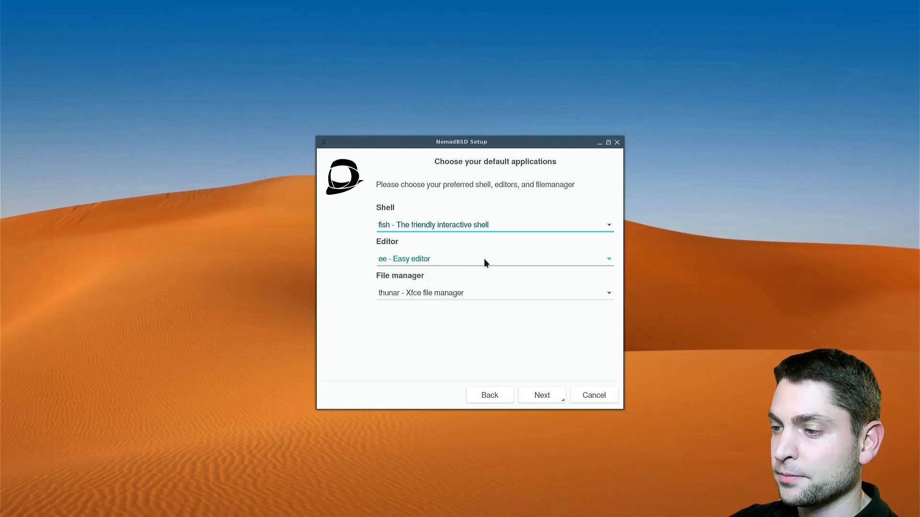
left_click(493, 293)
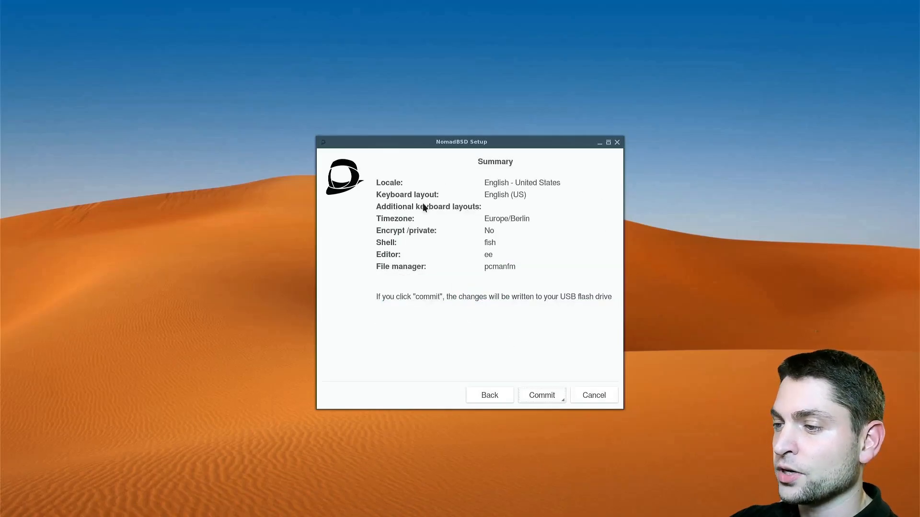
mouse_move(530, 347)
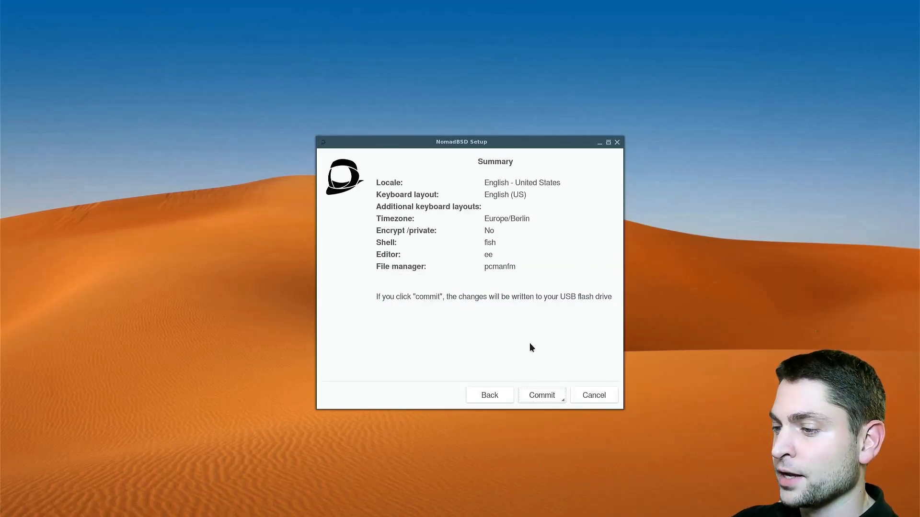
Step: Commit the setup to the USB drive and reboot into the NomadBSD desktop
left_click(540, 395)
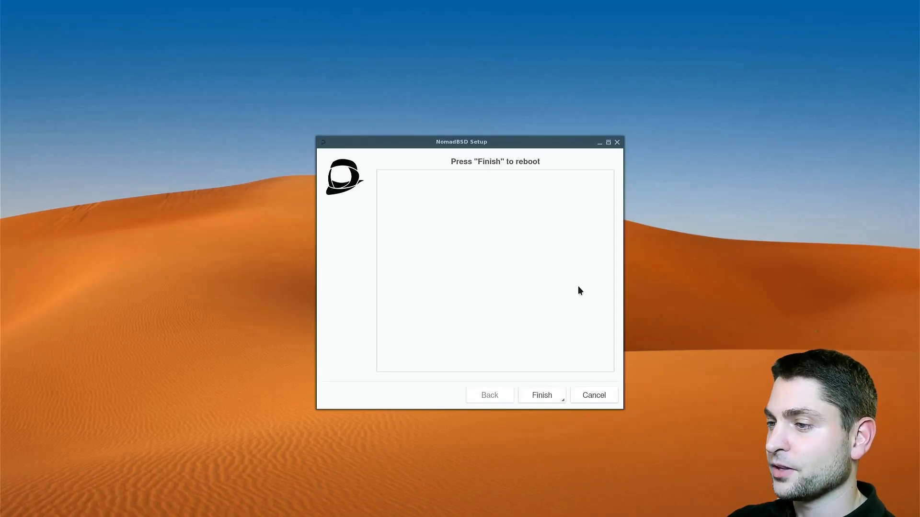
mouse_move(506, 181)
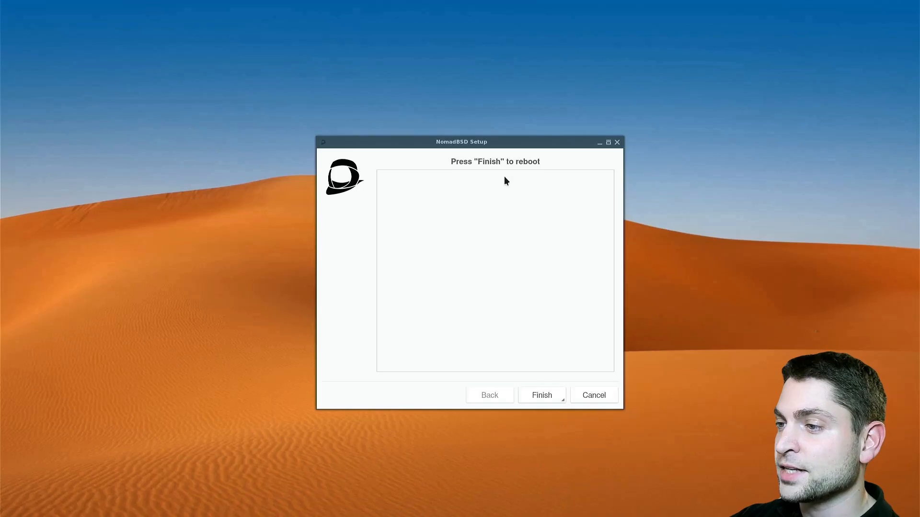
mouse_move(442, 280)
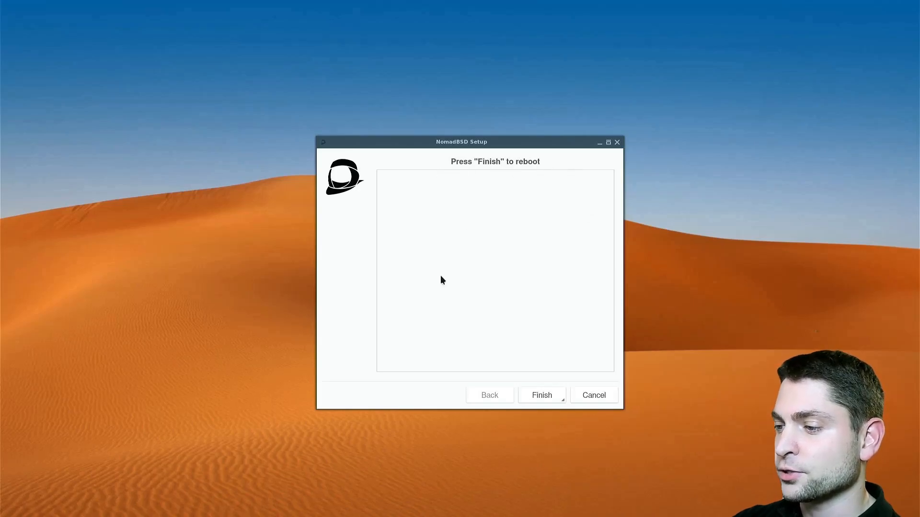
left_click(541, 395)
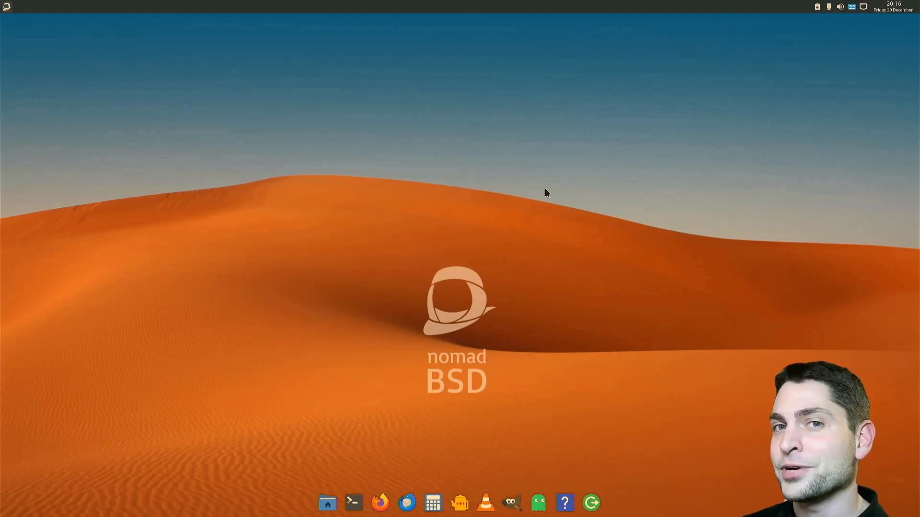
mouse_move(552, 293)
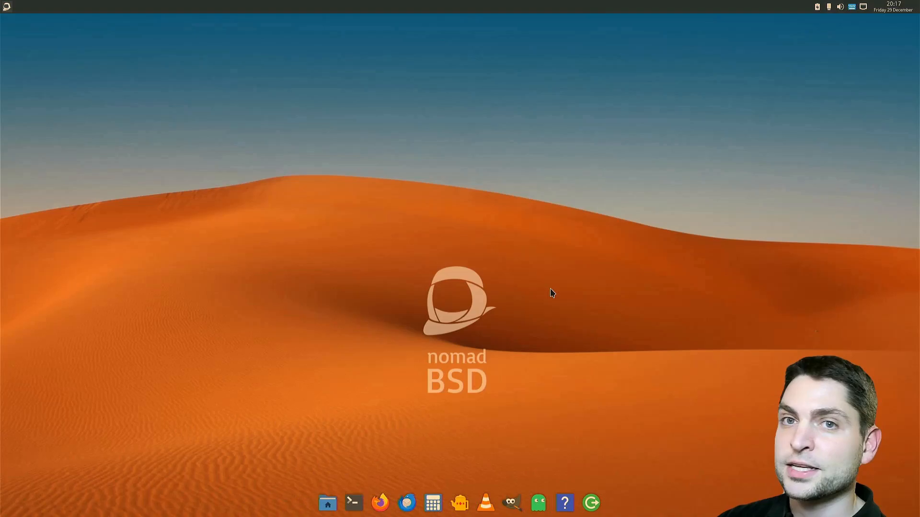
mouse_move(331, 210)
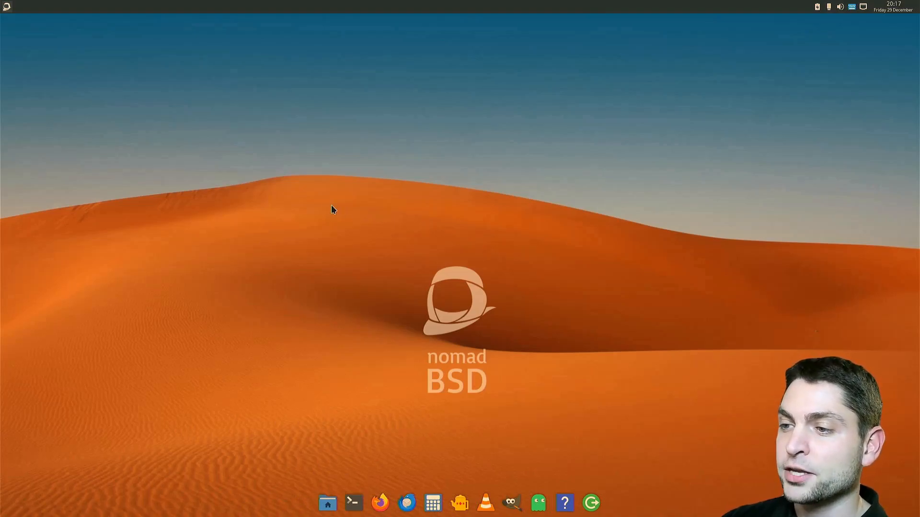
right_click(332, 209)
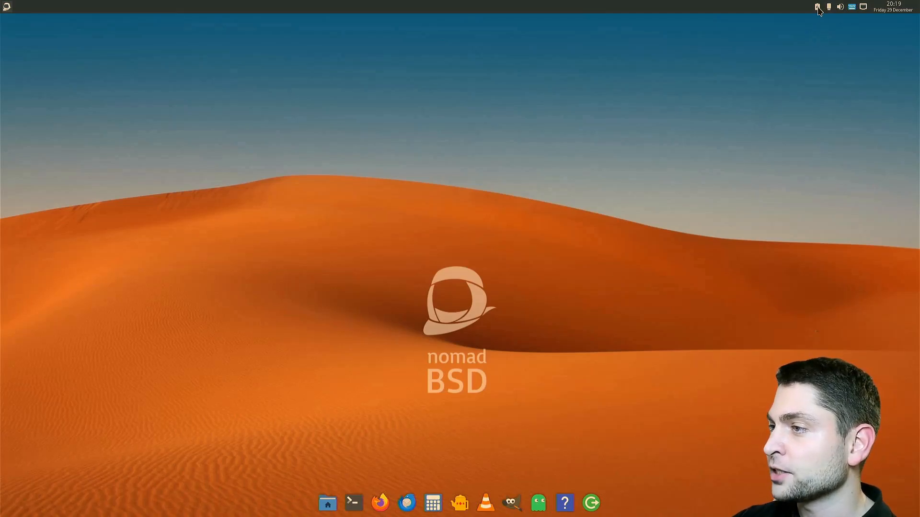
mouse_move(818, 7)
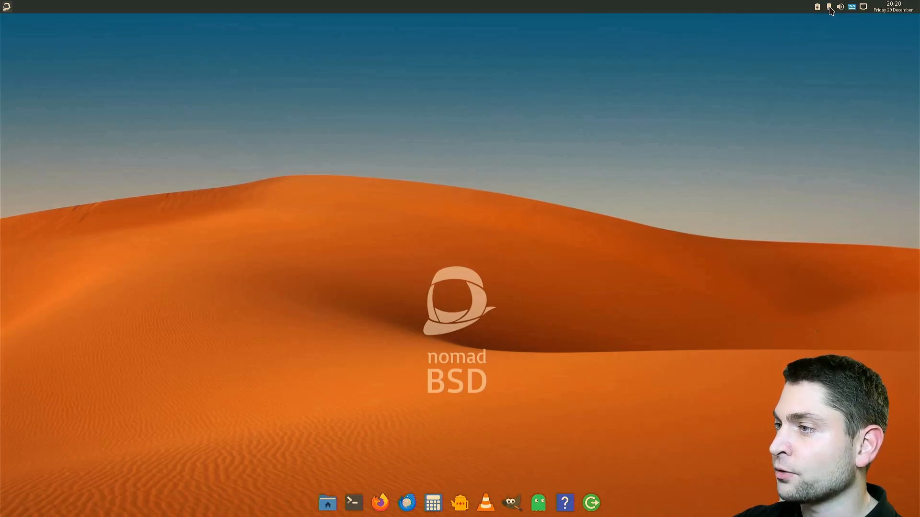
Step: Mount the da0 USB drive at /media/da0 and show PCManFM's About dialog (version 1.3.2)
left_click(603, 503)
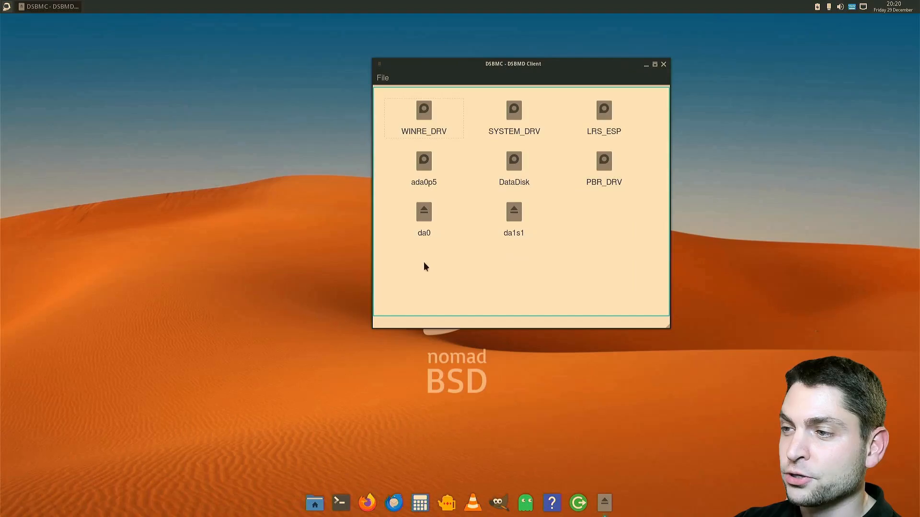
left_click(424, 217)
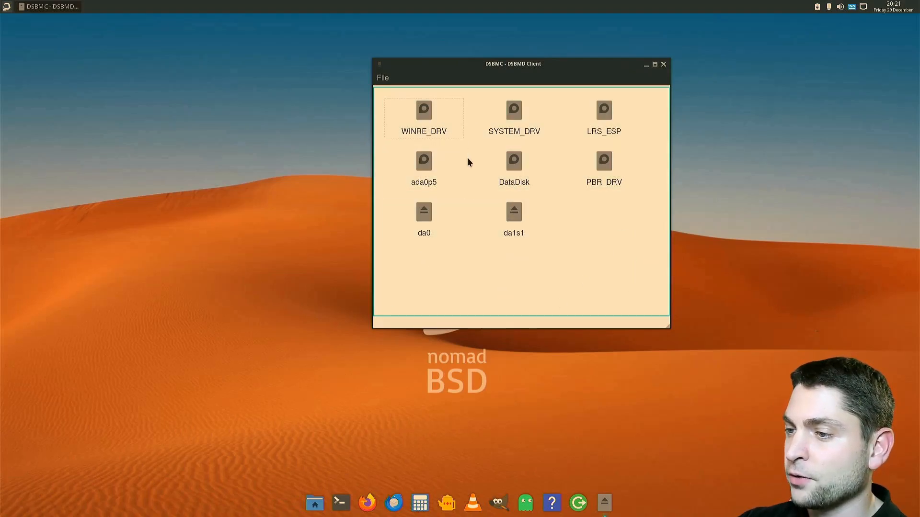
double_click(423, 211)
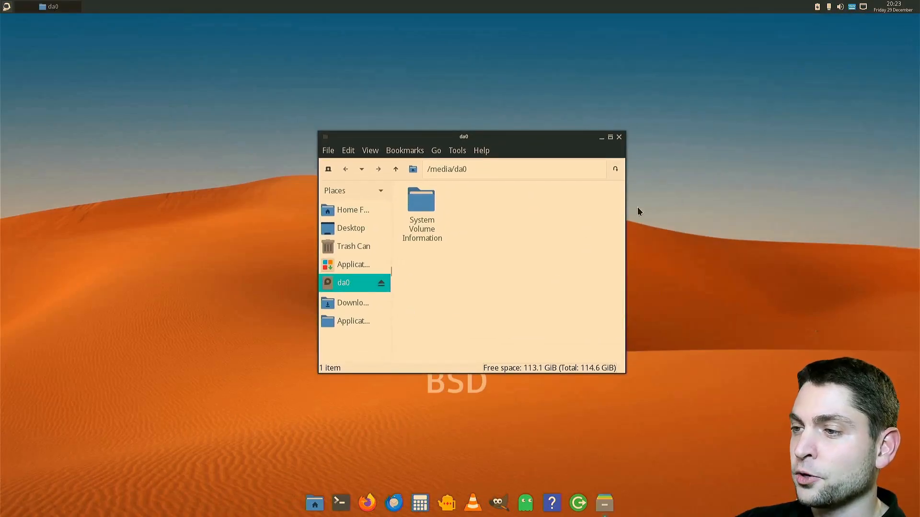
mouse_move(481, 150)
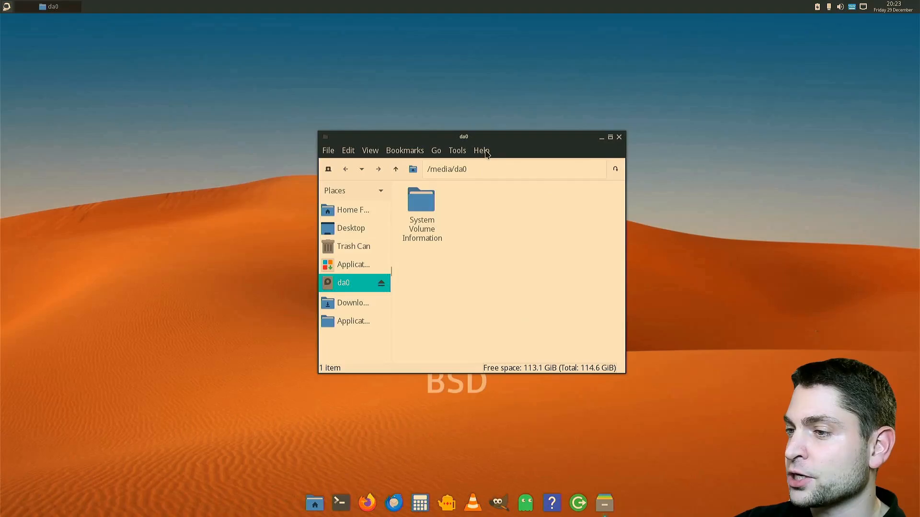
left_click(481, 151)
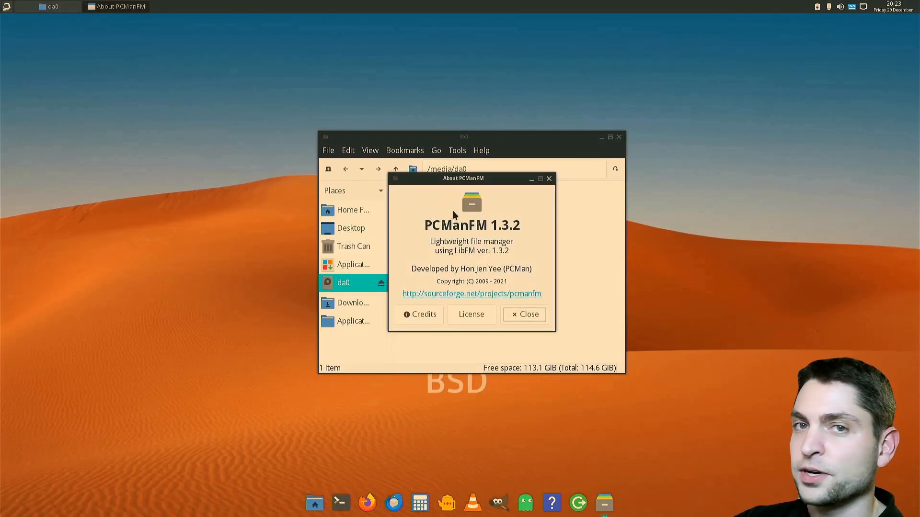
mouse_move(549, 179)
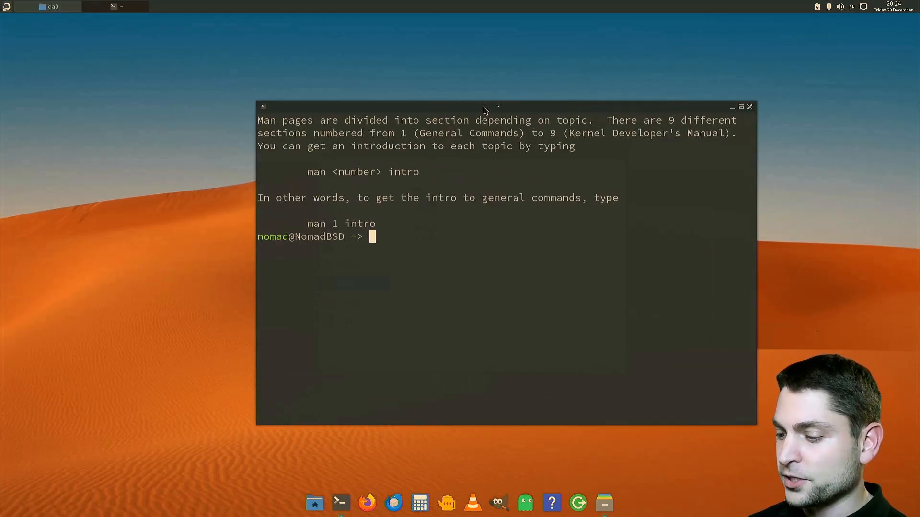
Step: Install neofetch with sudo pkg and run it to report FreeBSD 14.0-RELEASE, fish and Openbox
type("sudo pkg")
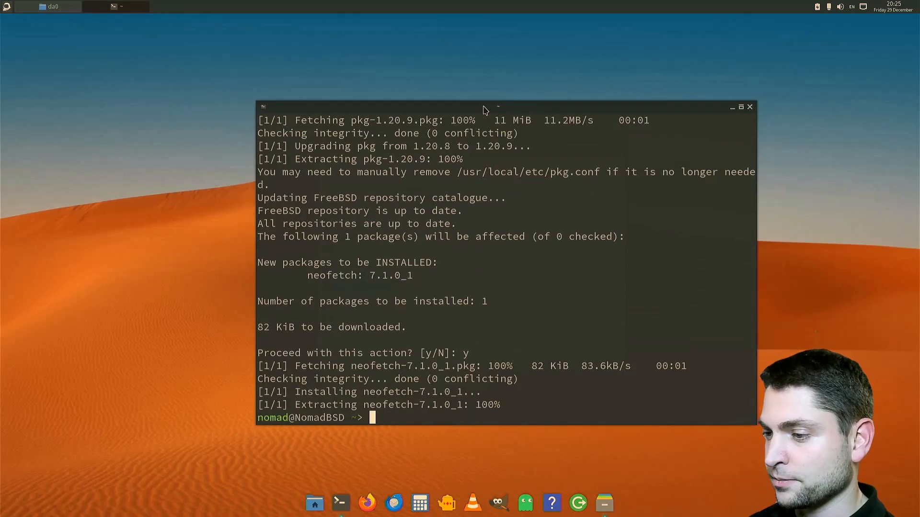
type("neofetch")
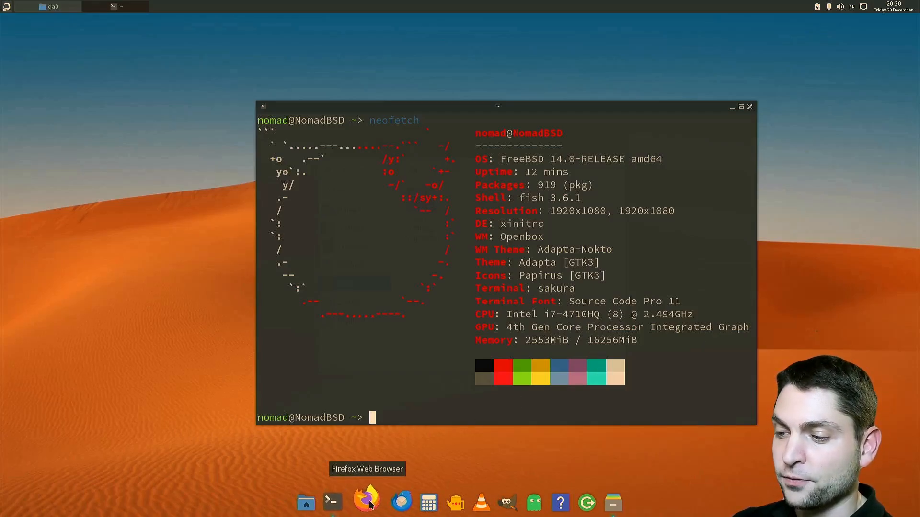
Step: Launch Firefox and GIMP, scribble black brush loops on a new image and smudge their left end
left_click(366, 501)
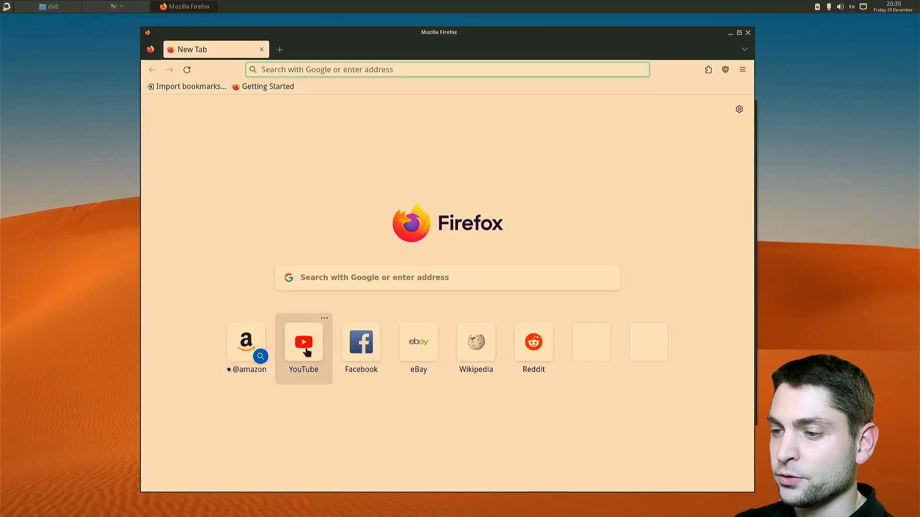
left_click(304, 342)
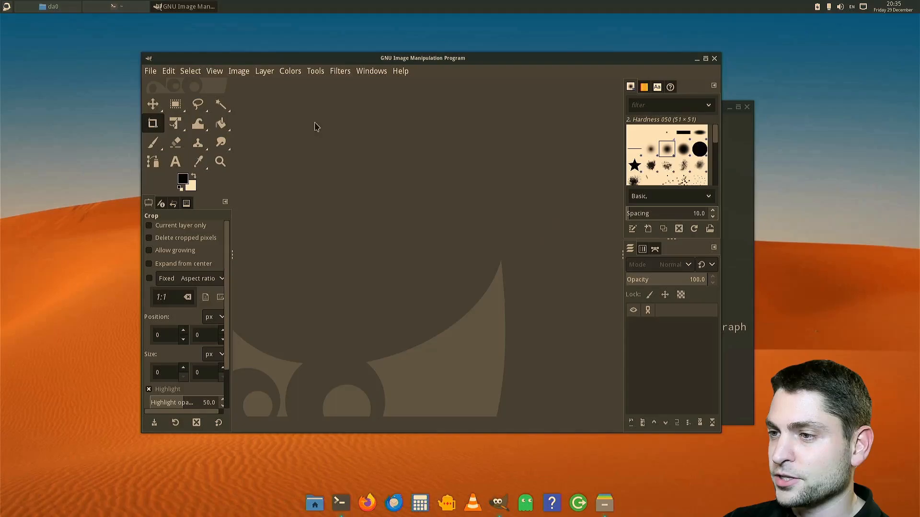
left_click(150, 70)
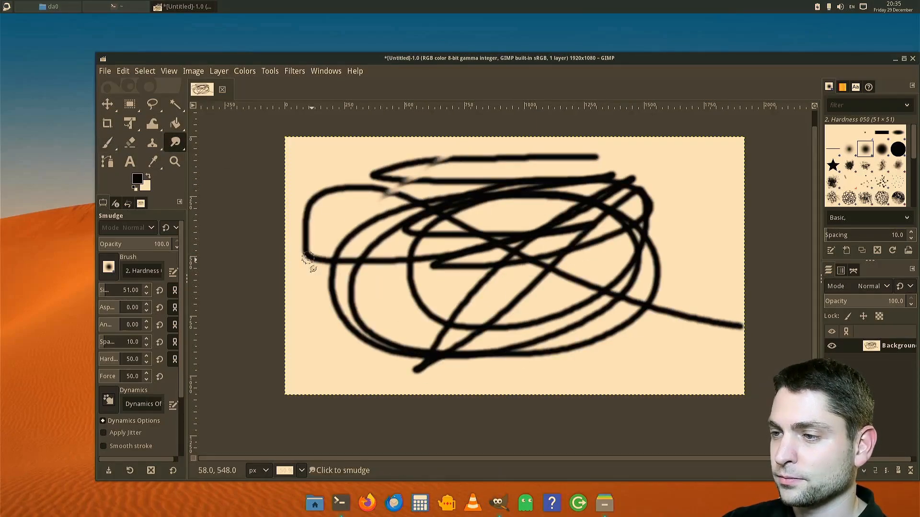
left_click_drag(307, 261, 399, 226)
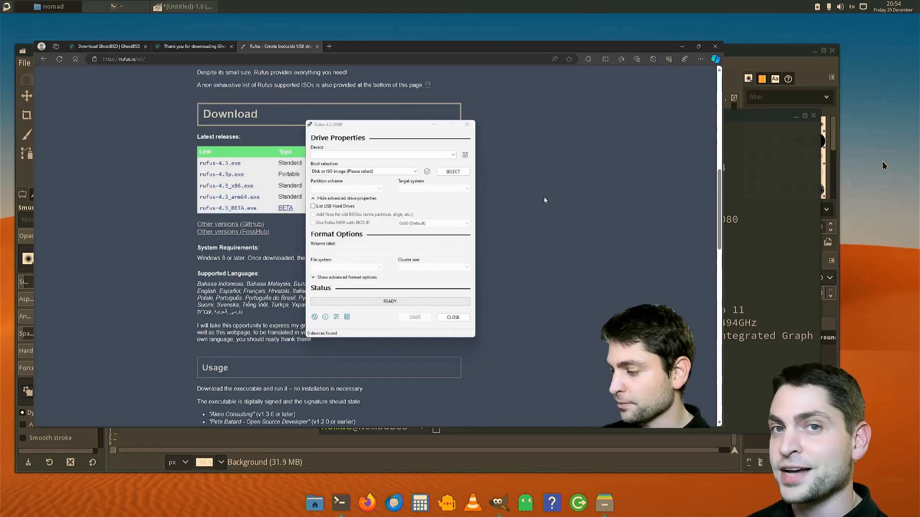
Step: Show Rufus's boot-image picker listing the GhostBSD ISO in Downloads
left_click(452, 172)
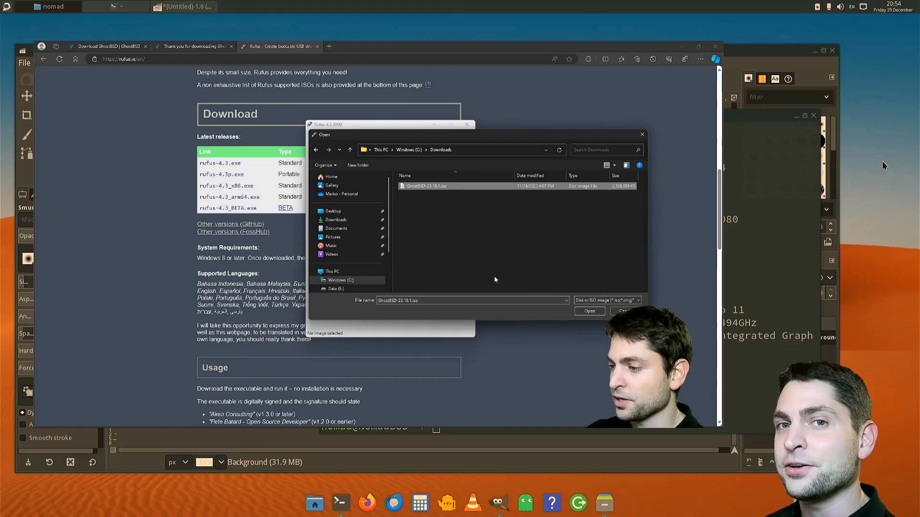